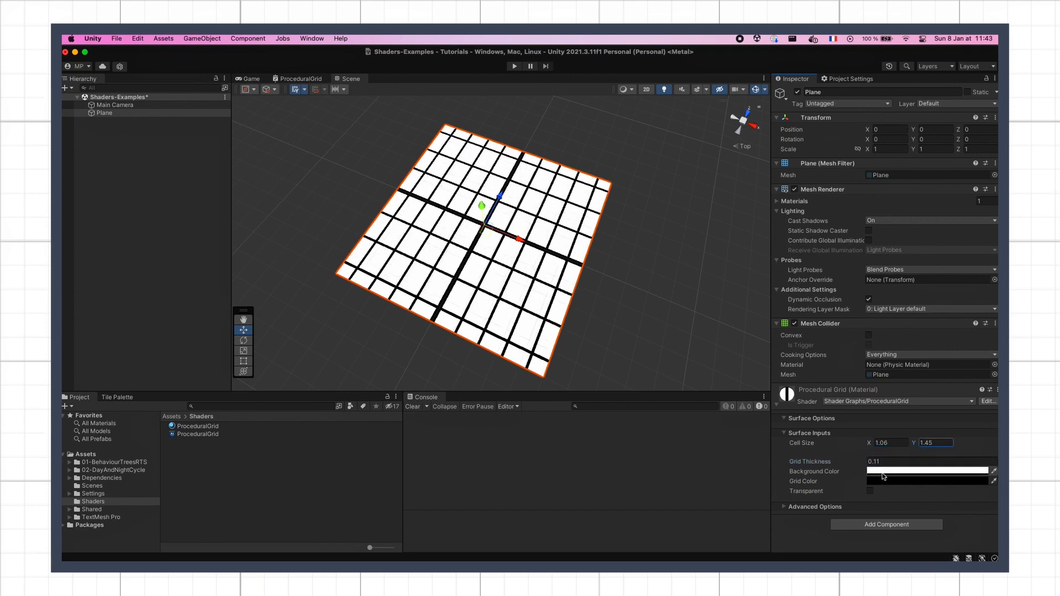
# - Demonstrate the finished Procedural Grid material's Cell Size and colour fields before starting over in an empty scene
pyautogui.click(929, 471)
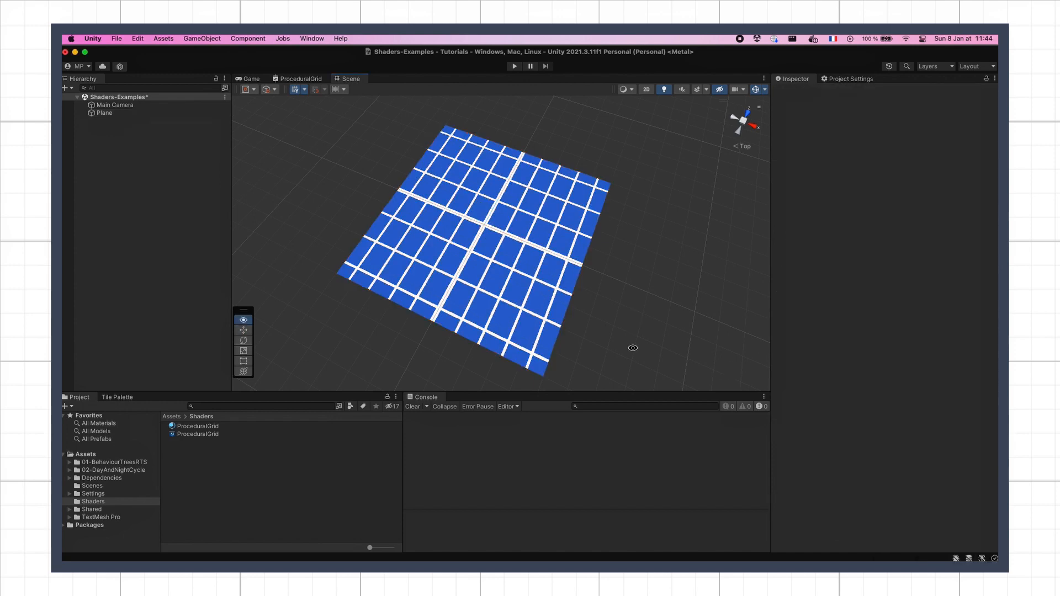
pyautogui.click(105, 113)
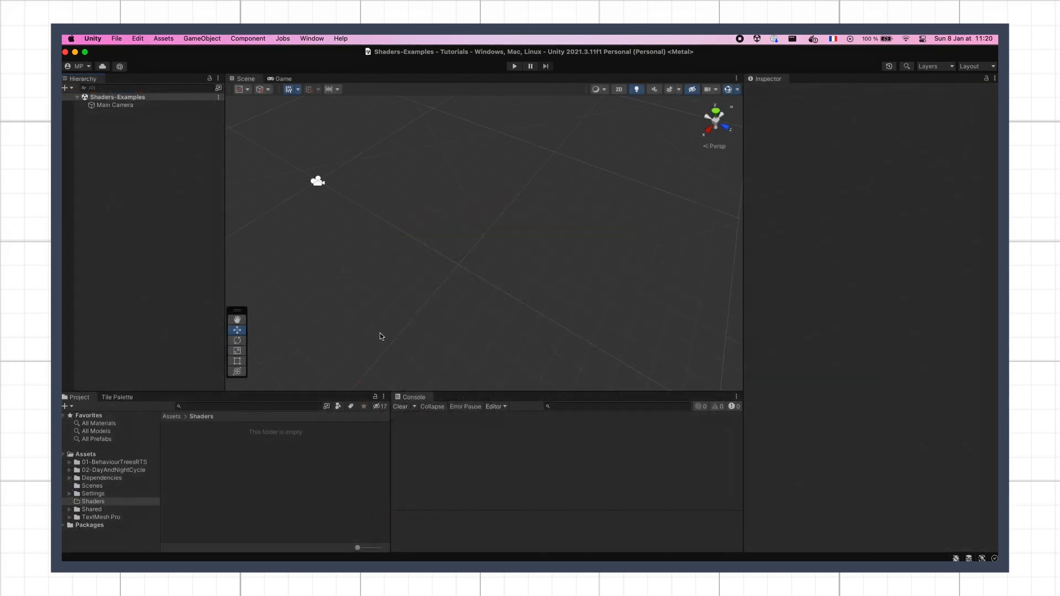
pyautogui.moveTo(538, 334)
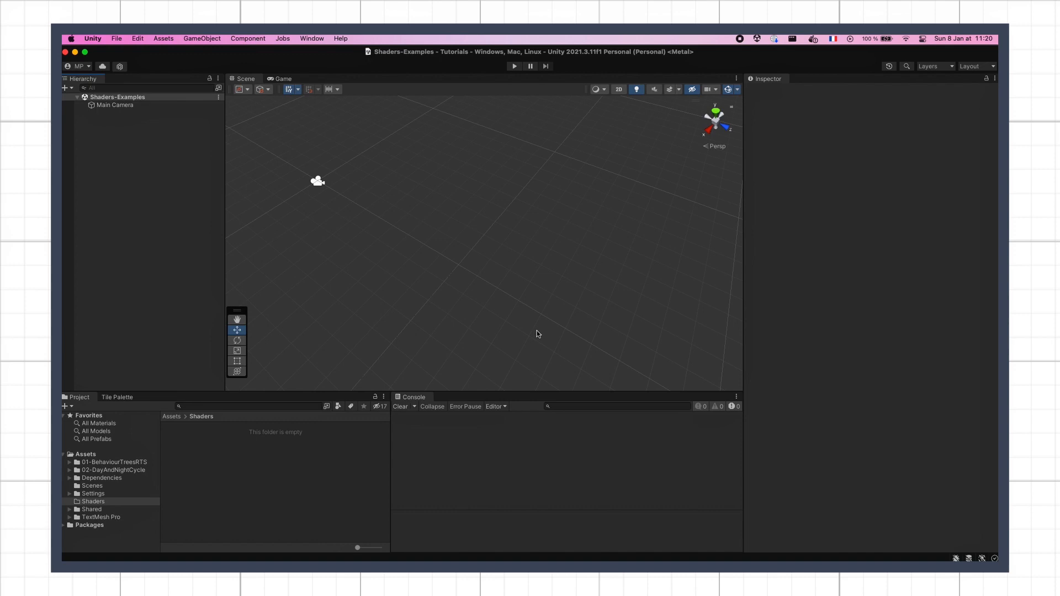
# - Open the Project Settings panel from the Window menu so it docks beside the Inspector
pyautogui.click(311, 38)
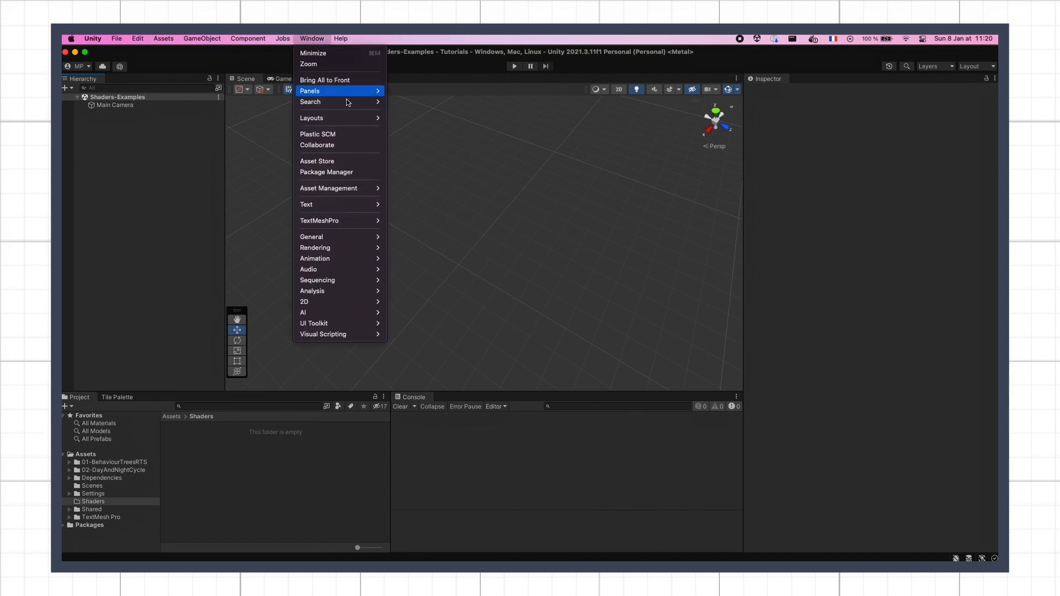
pyautogui.click(327, 173)
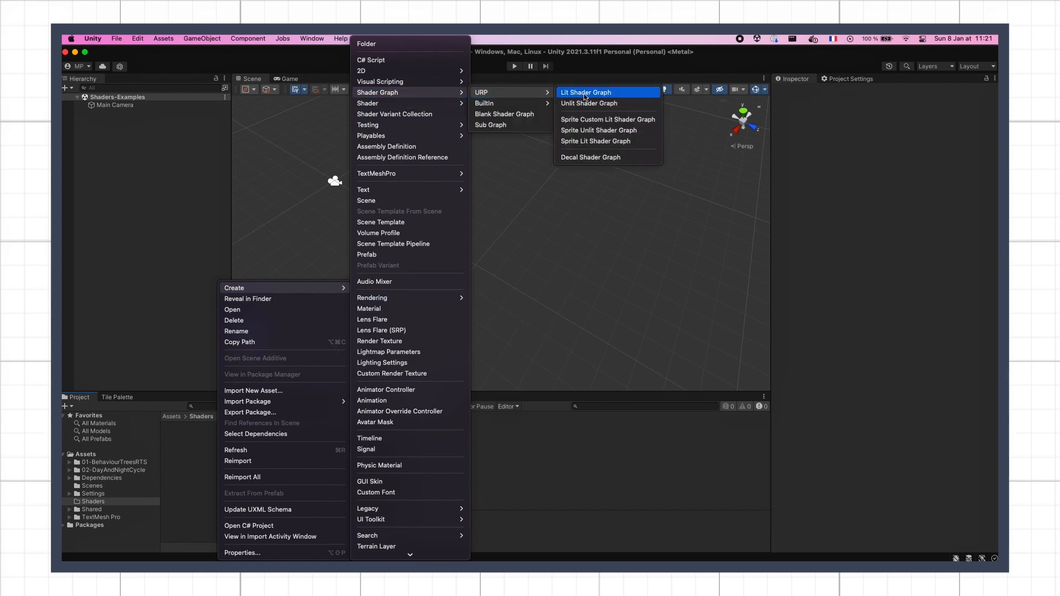
pyautogui.moveTo(632, 111)
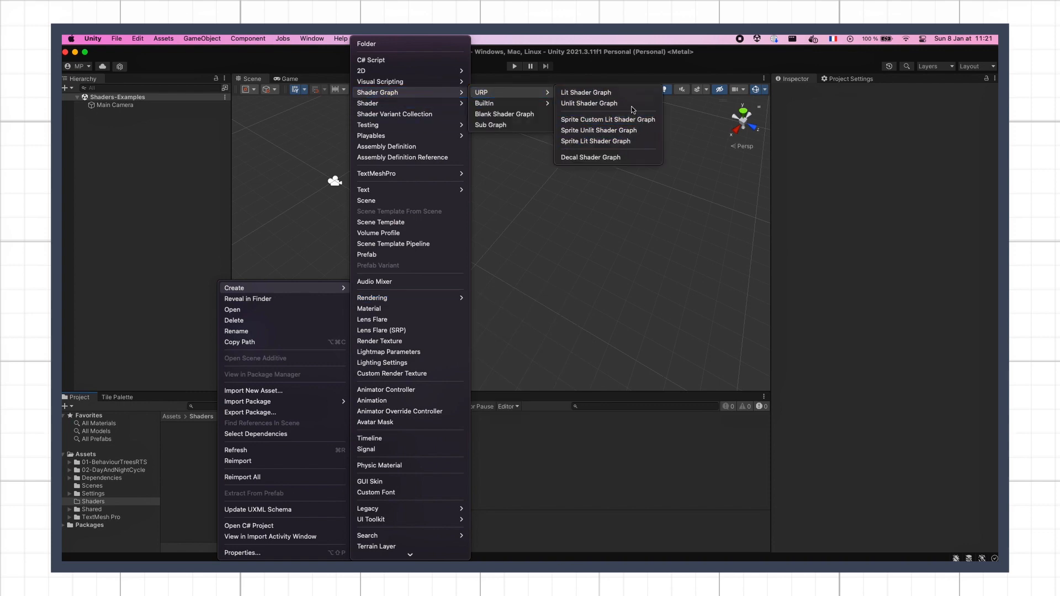
# - Create the ProceduralGrid unlit URP shader graph, a material from it, and a plane in the scene
pyautogui.click(588, 103)
pyautogui.write('ProceduralGrid')
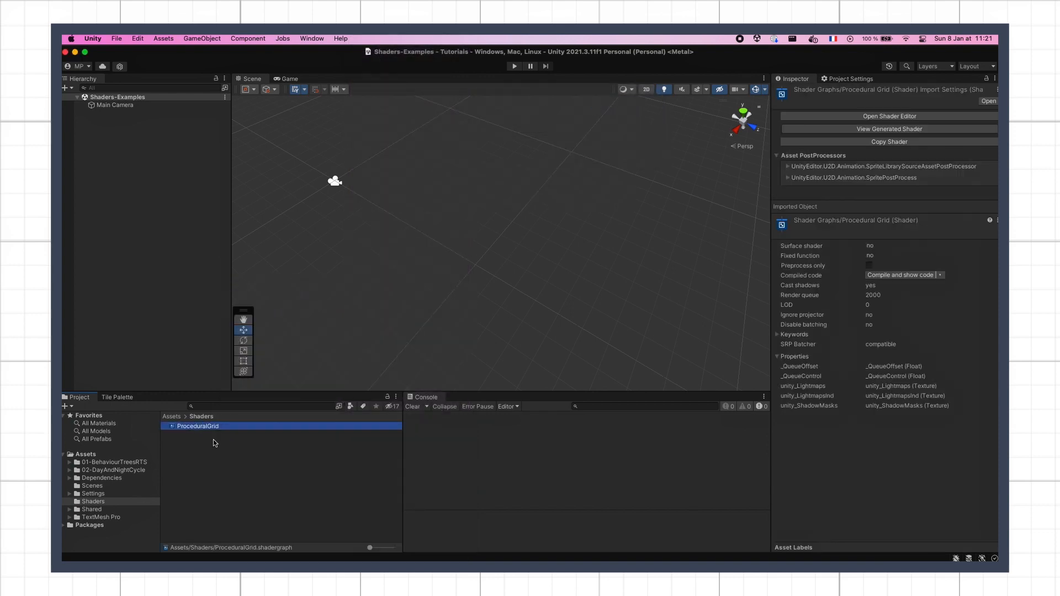
pyautogui.click(219, 433)
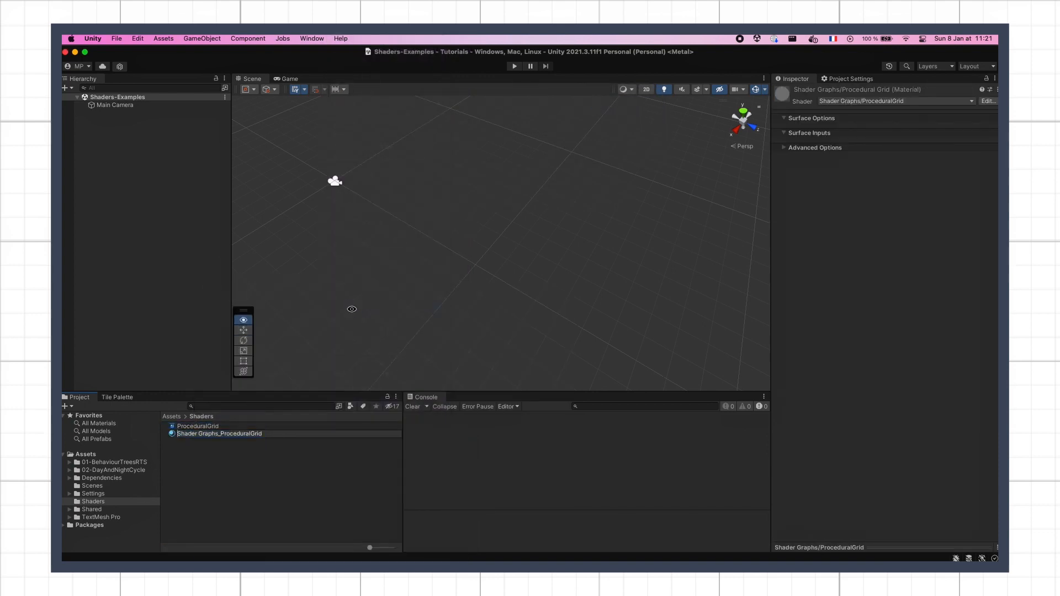
pyautogui.click(198, 427)
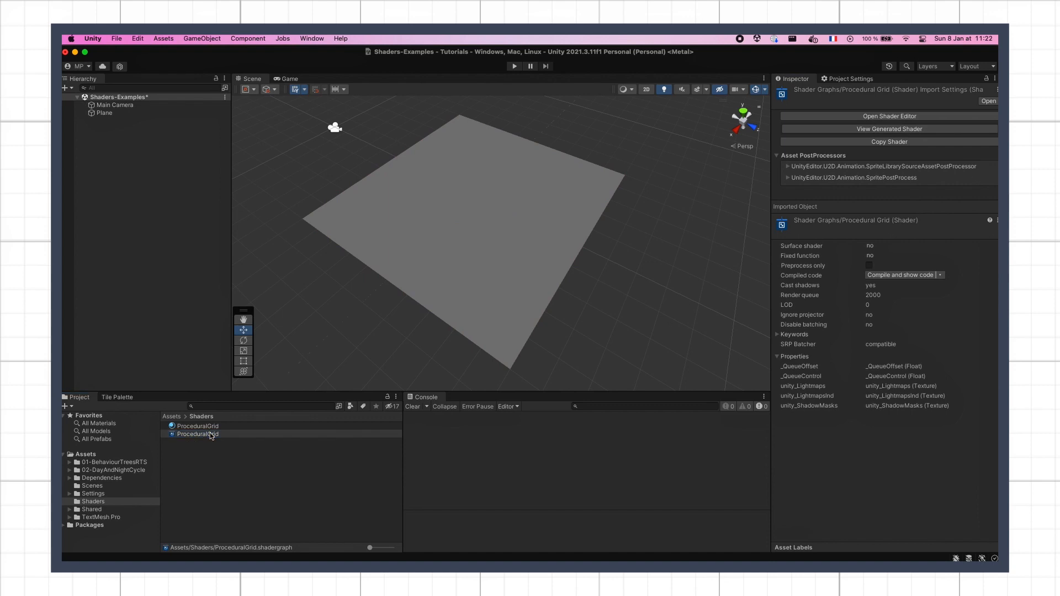
# - Open ProceduralGrid in the graph editor with the Scene view docked beside the Console and the Graph Inspector hidden
pyautogui.doubleClick(198, 434)
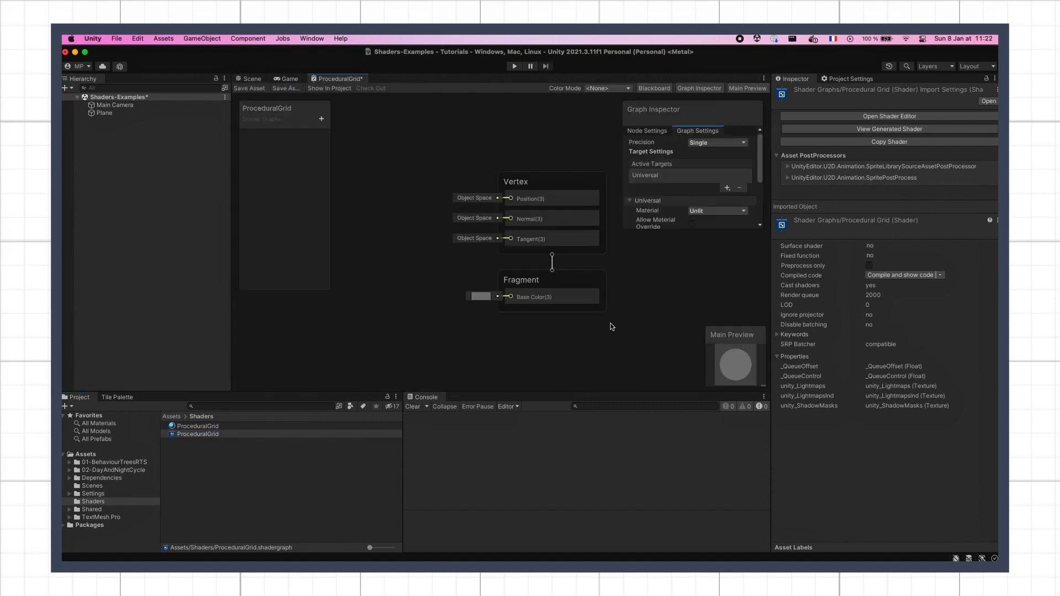
pyautogui.click(464, 396)
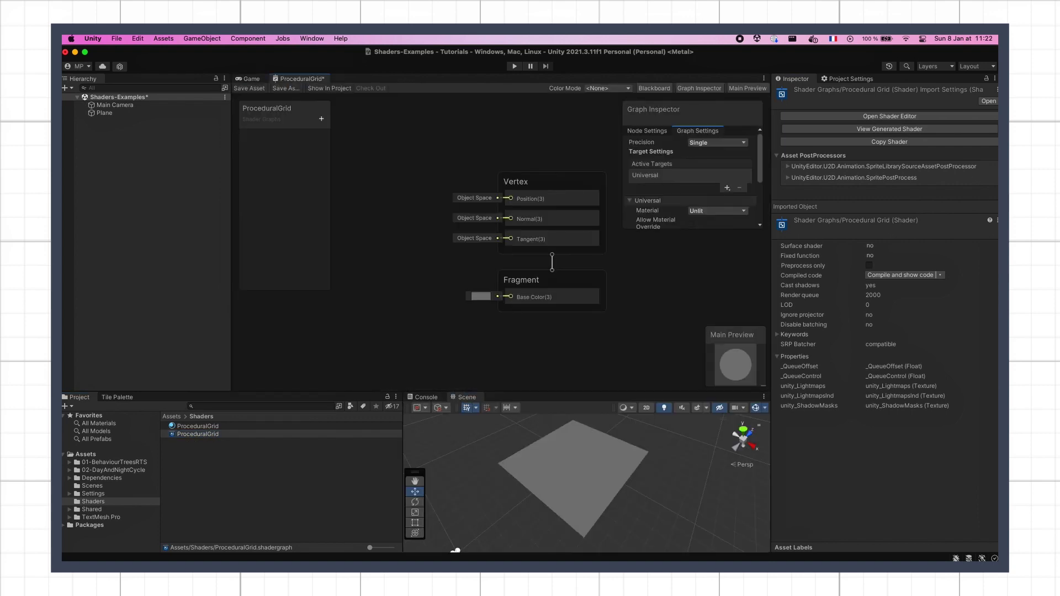
pyautogui.click(699, 89)
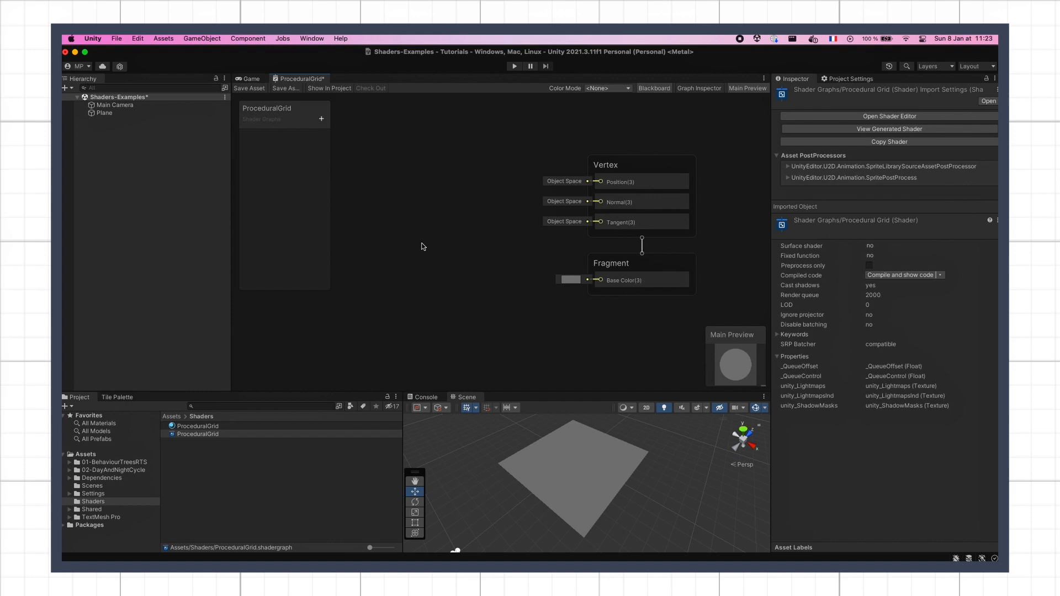
# - Add a Position node via Create Node and keep its Space set to World
pyautogui.rightClick(421, 247)
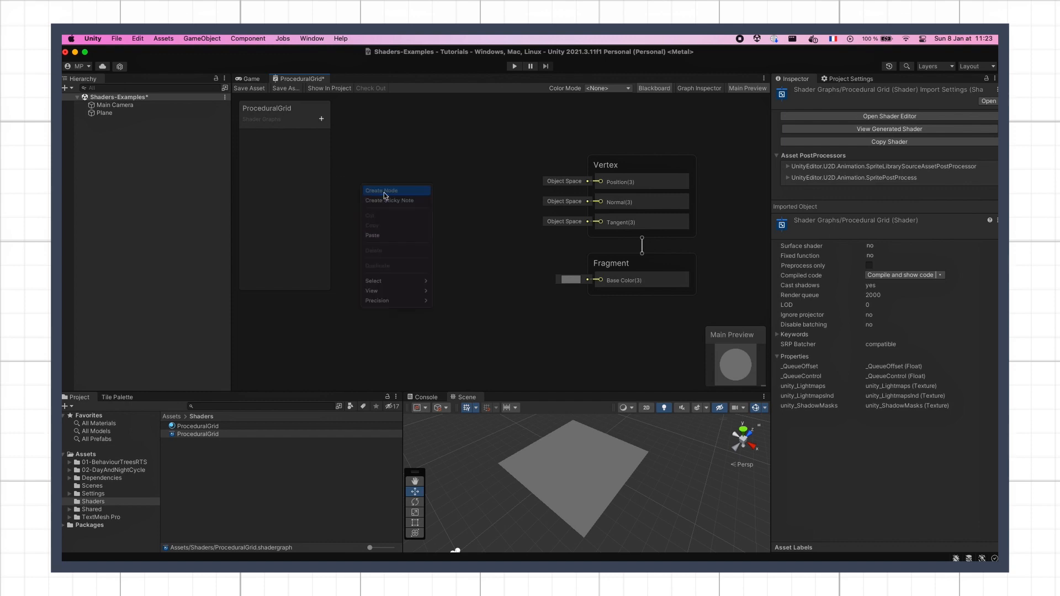
pyautogui.click(383, 190)
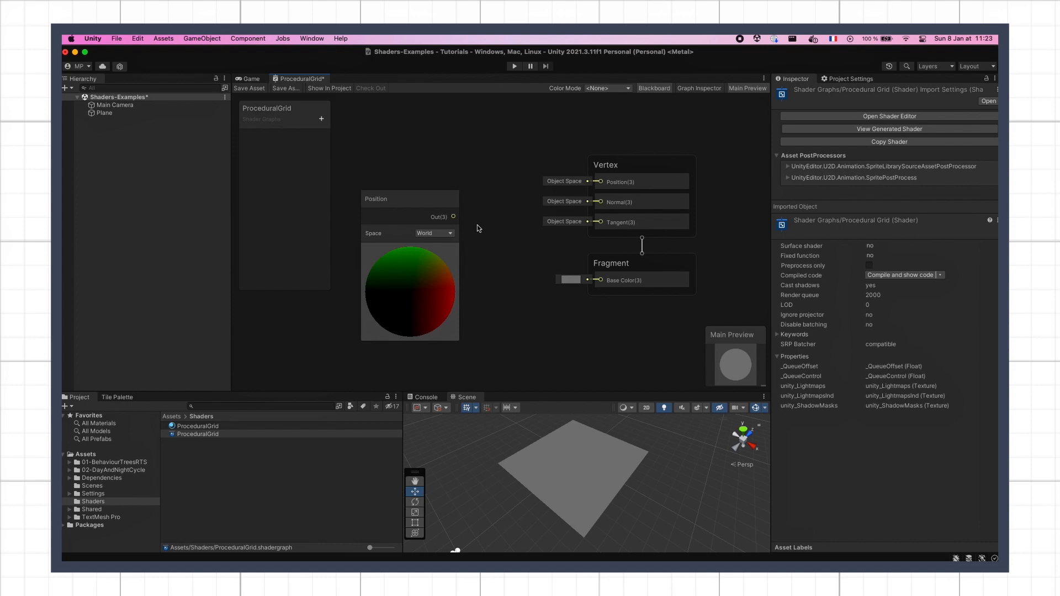
pyautogui.click(434, 233)
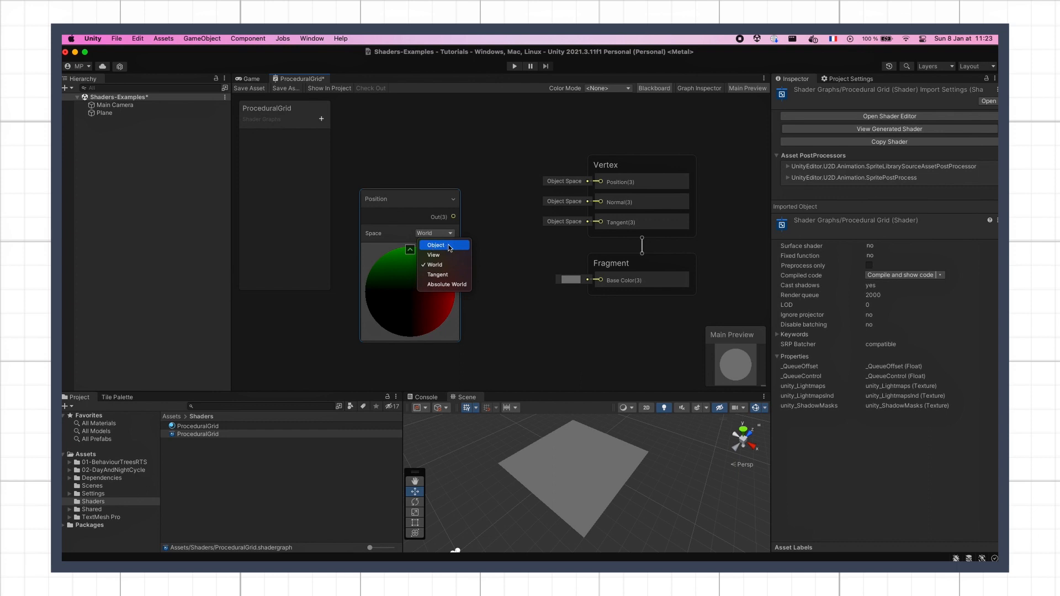
pyautogui.moveTo(471, 241)
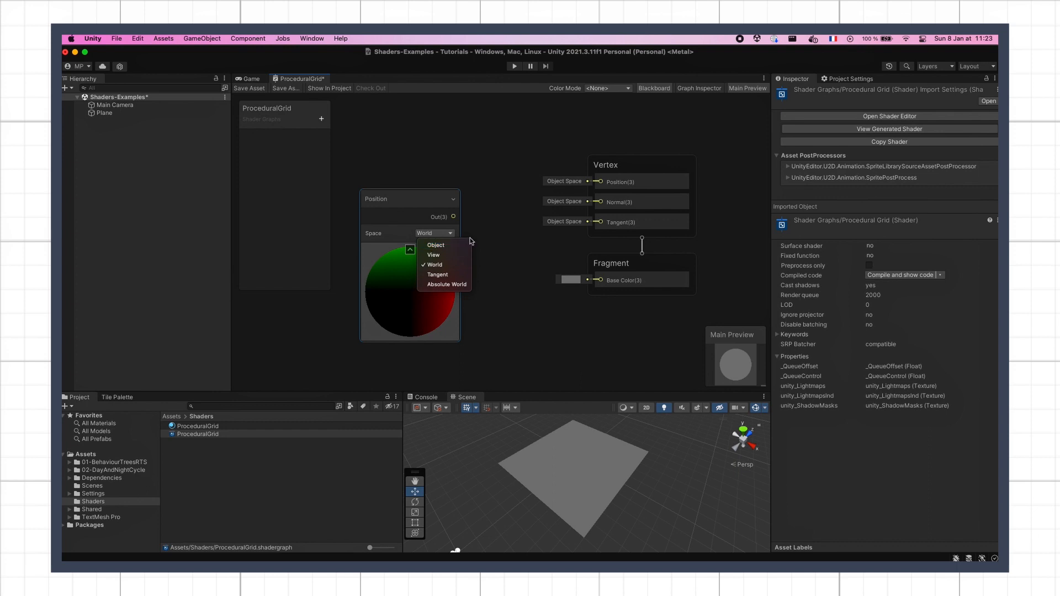
pyautogui.click(434, 264)
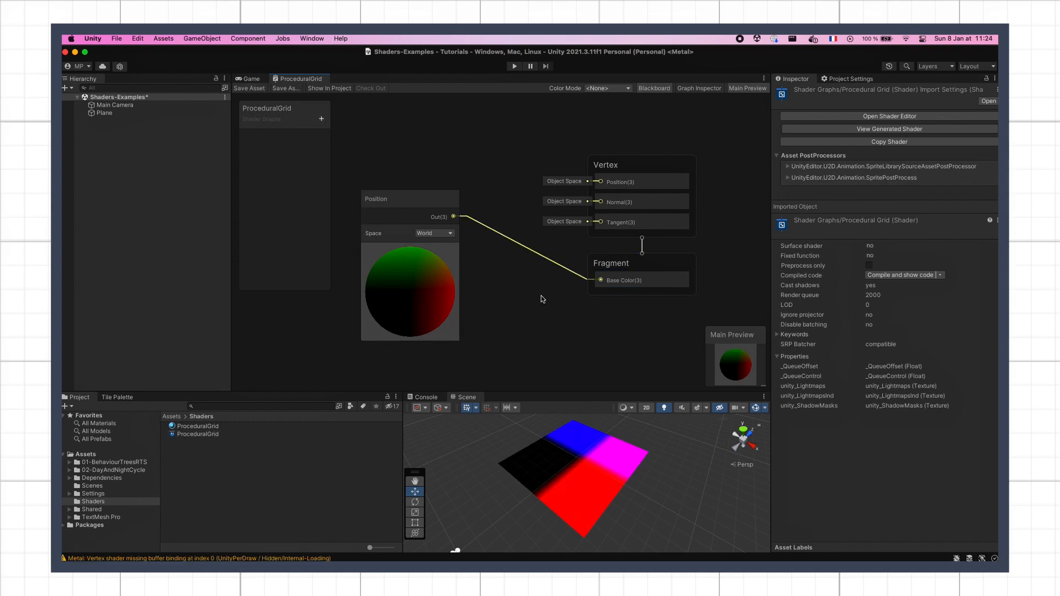
pyautogui.moveTo(669, 481)
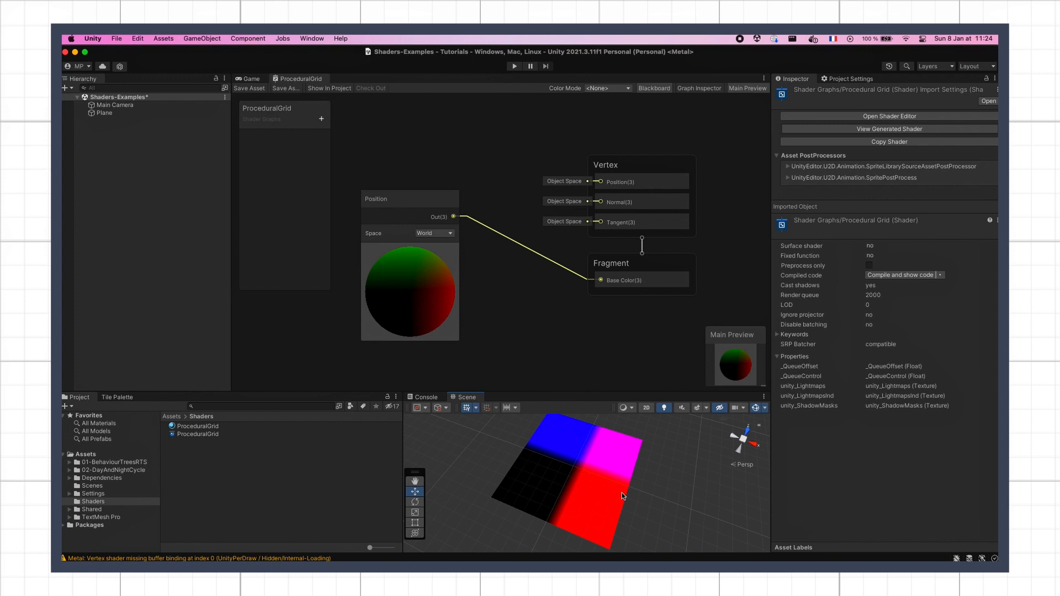
pyautogui.moveTo(587, 420)
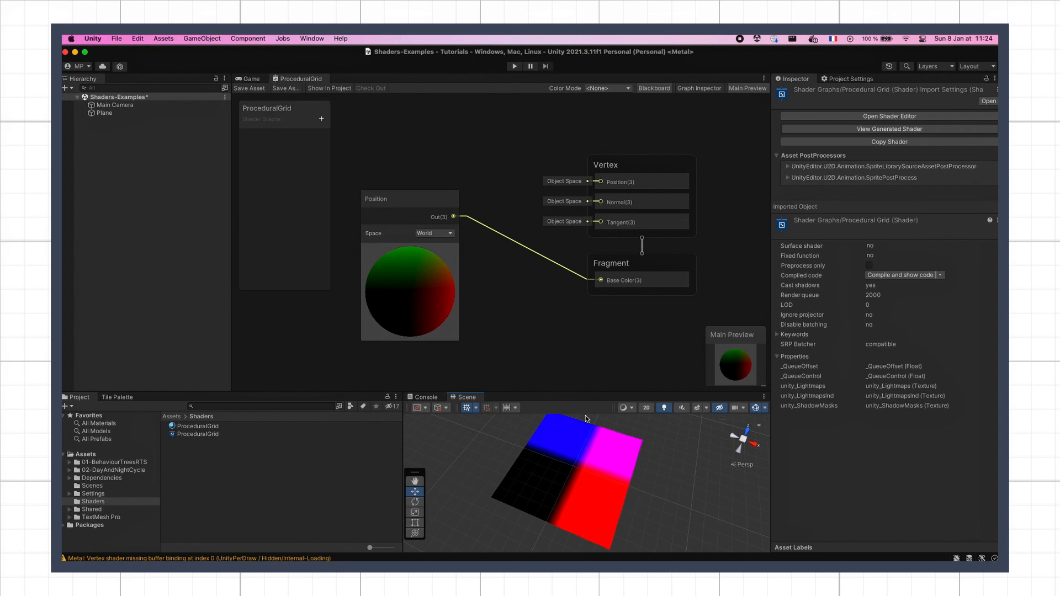
pyautogui.moveTo(597, 470)
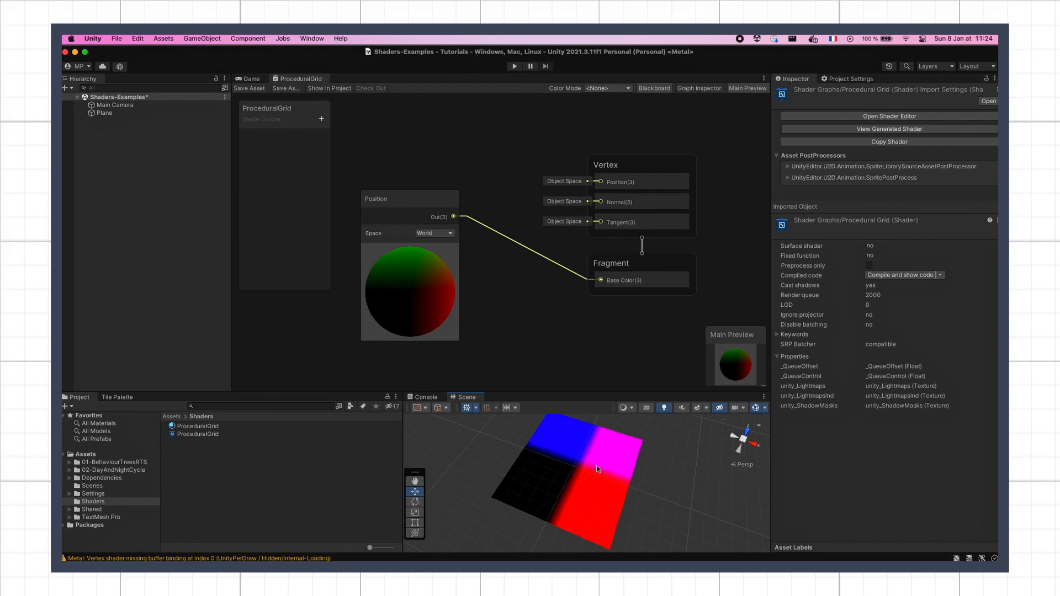
pyautogui.moveTo(631, 453)
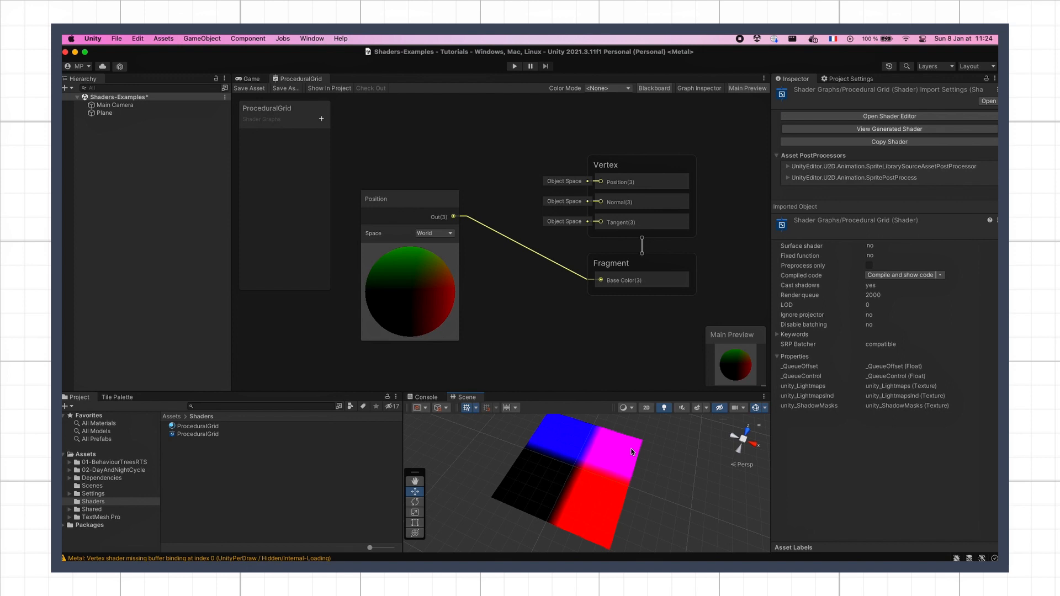
pyautogui.moveTo(608, 481)
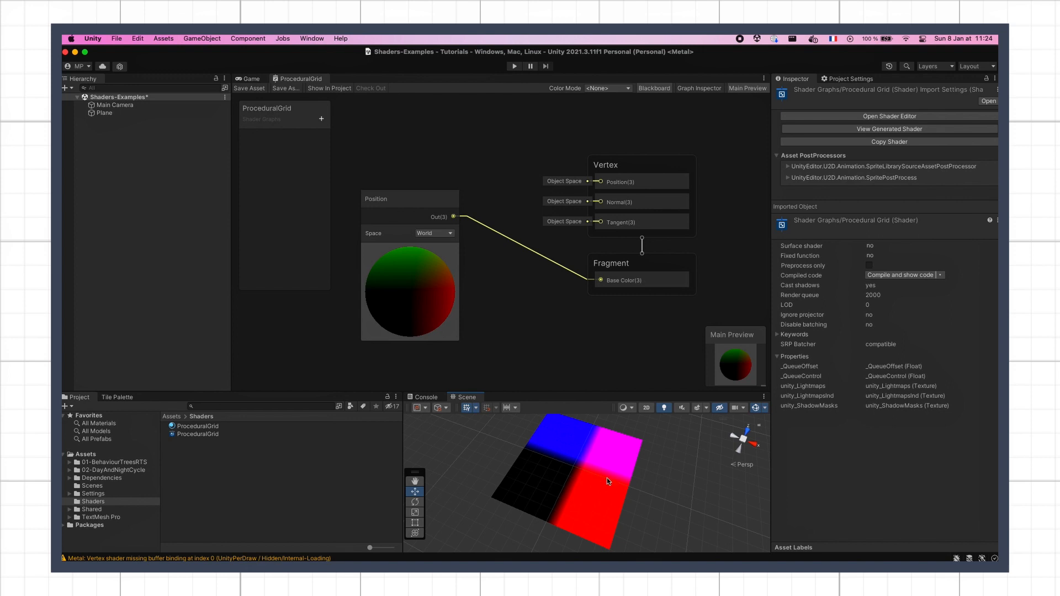
pyautogui.moveTo(522, 507)
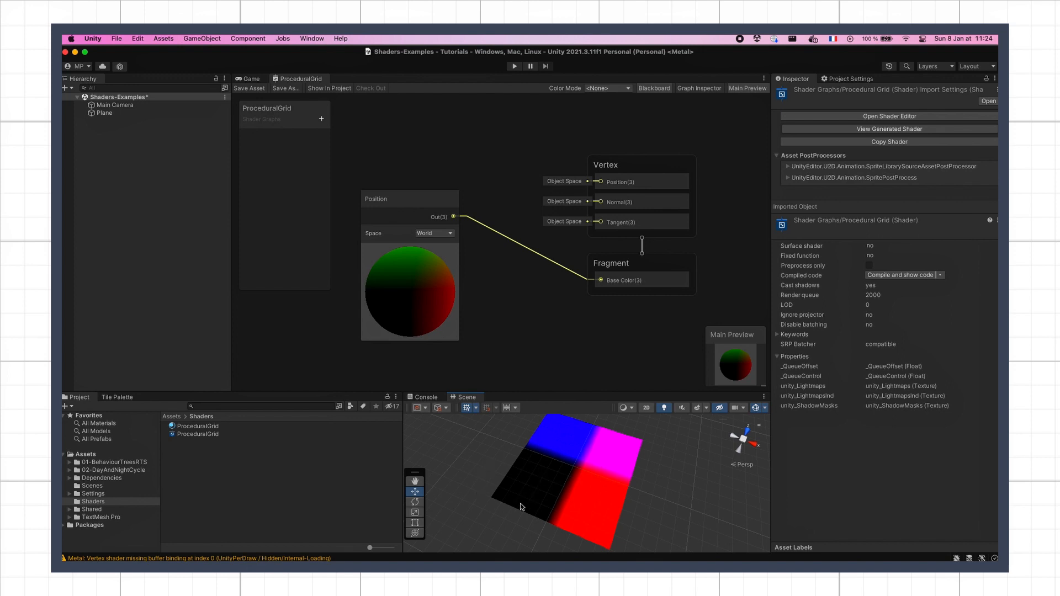
pyautogui.moveTo(507, 501)
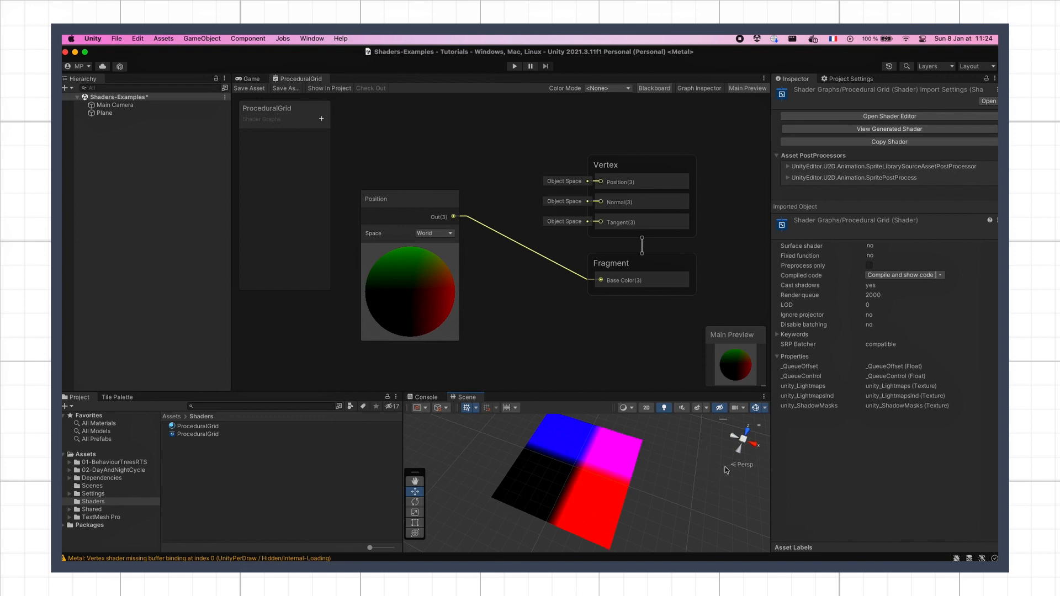
pyautogui.moveTo(683, 477)
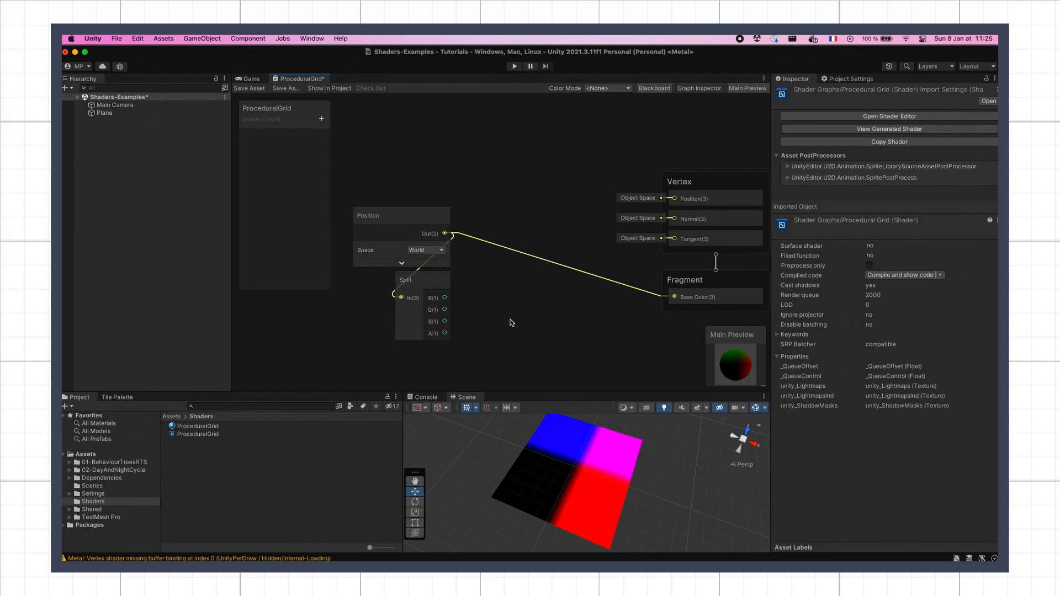
pyautogui.moveTo(573, 470)
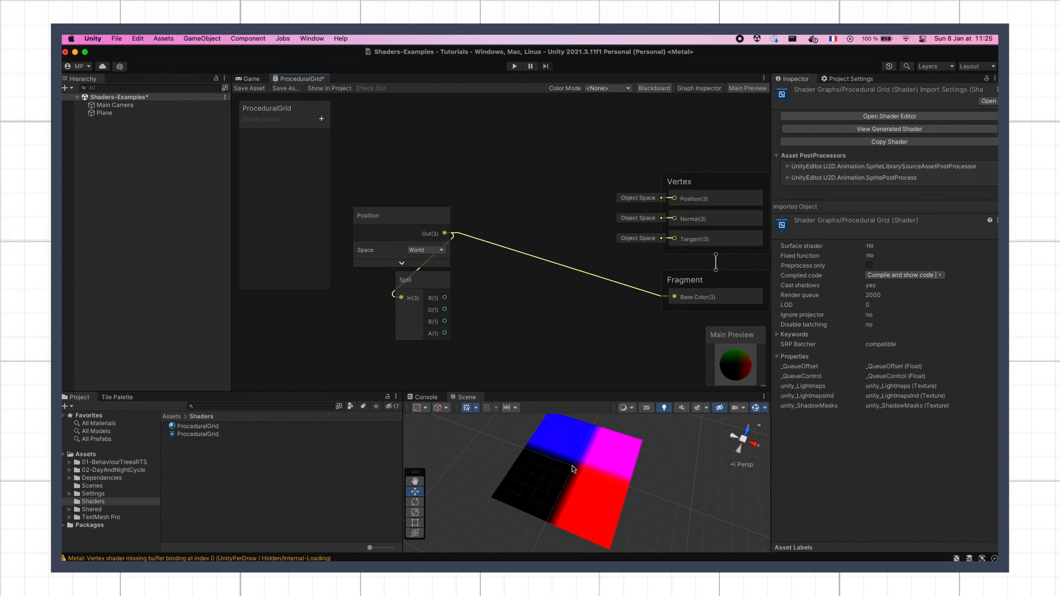
pyautogui.moveTo(590, 499)
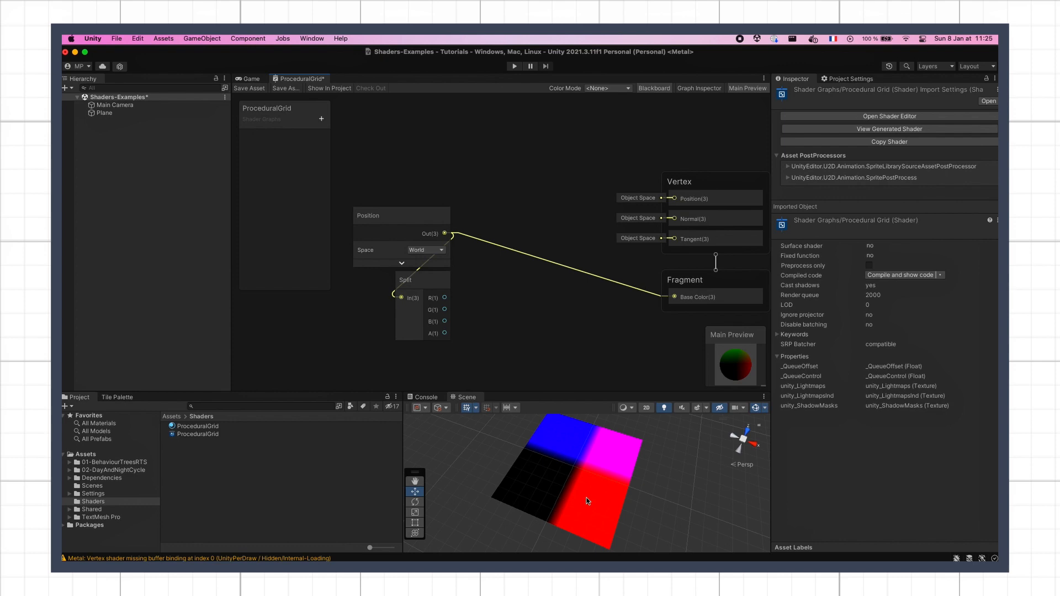
pyautogui.moveTo(456, 299)
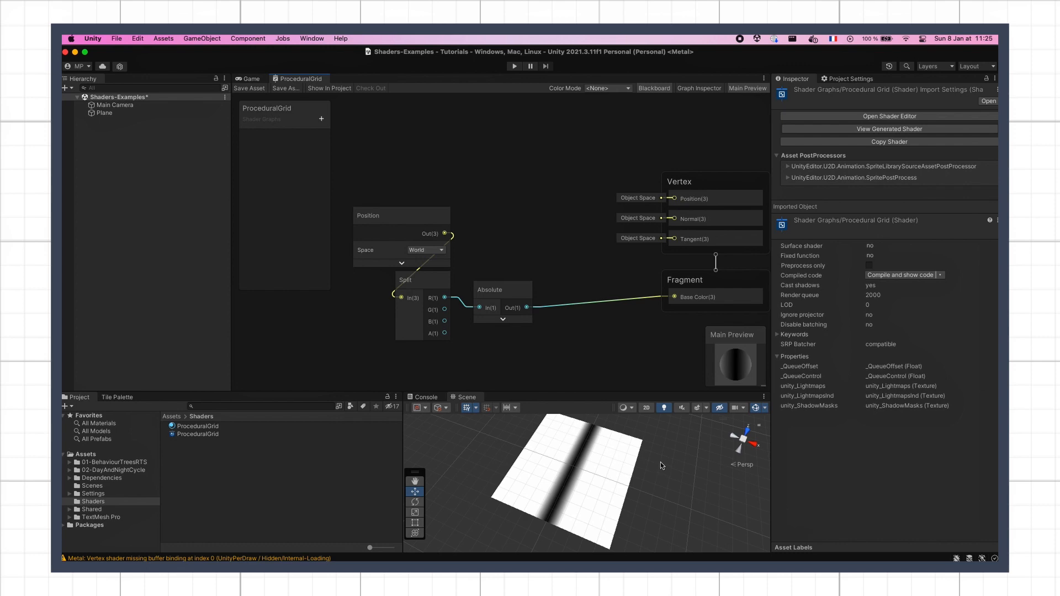
pyautogui.moveTo(547, 521)
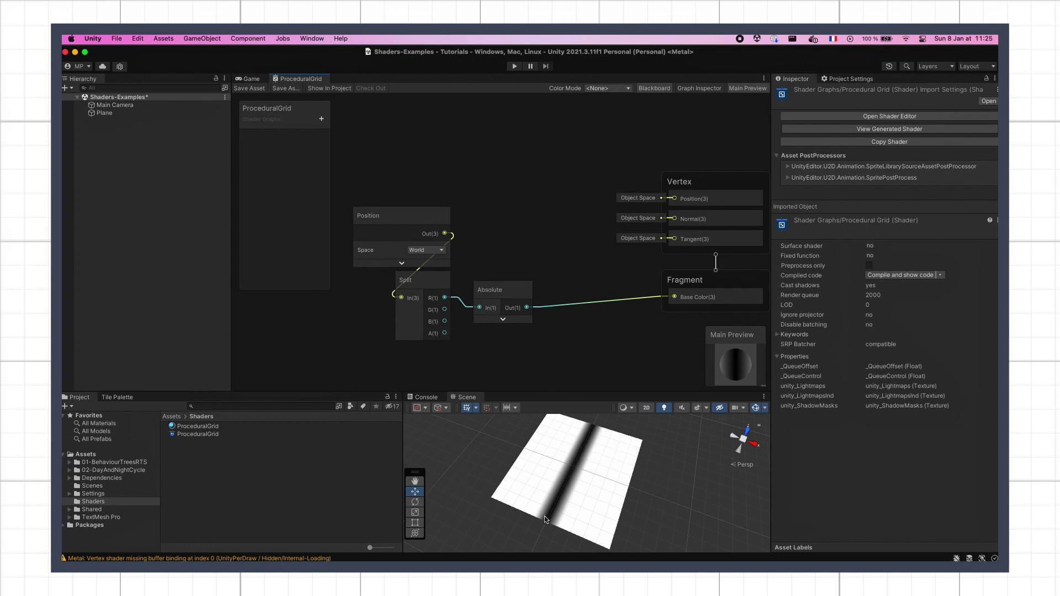
pyautogui.moveTo(557, 525)
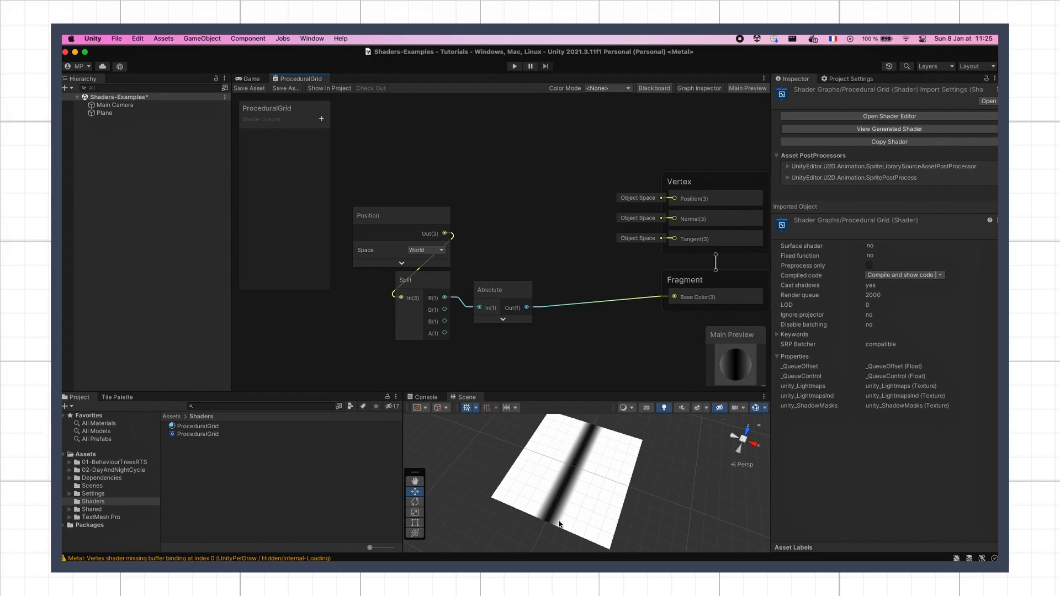
pyautogui.moveTo(532, 495)
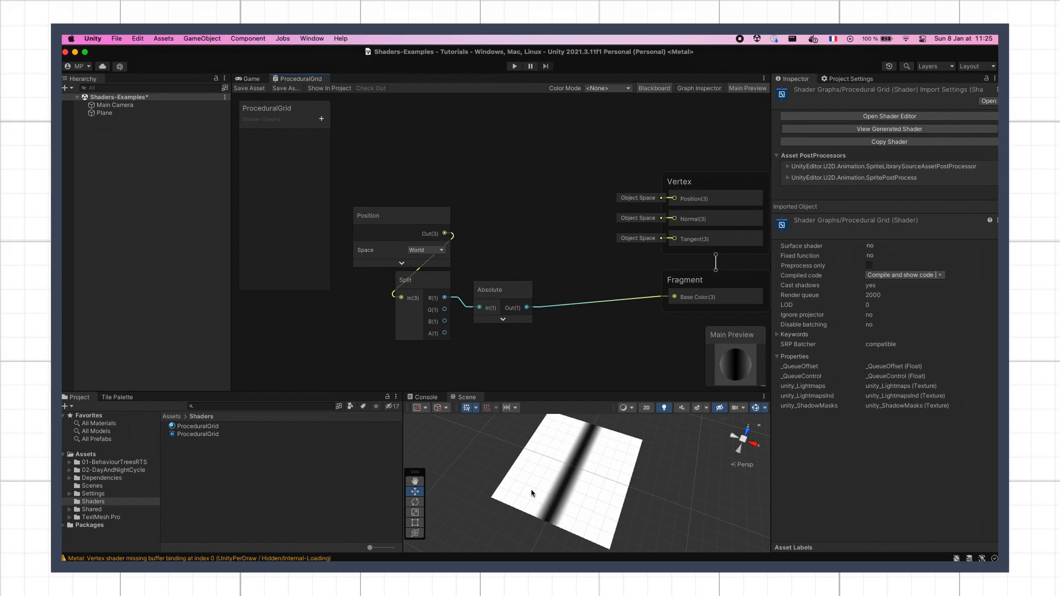
pyautogui.moveTo(639, 492)
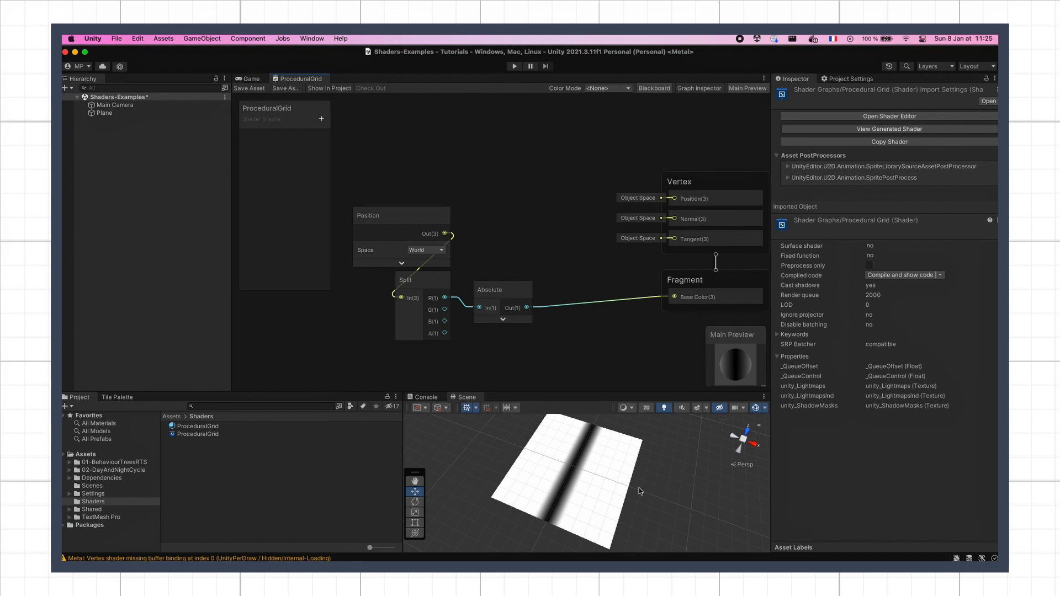
pyautogui.moveTo(643, 444)
pyautogui.write('modu')
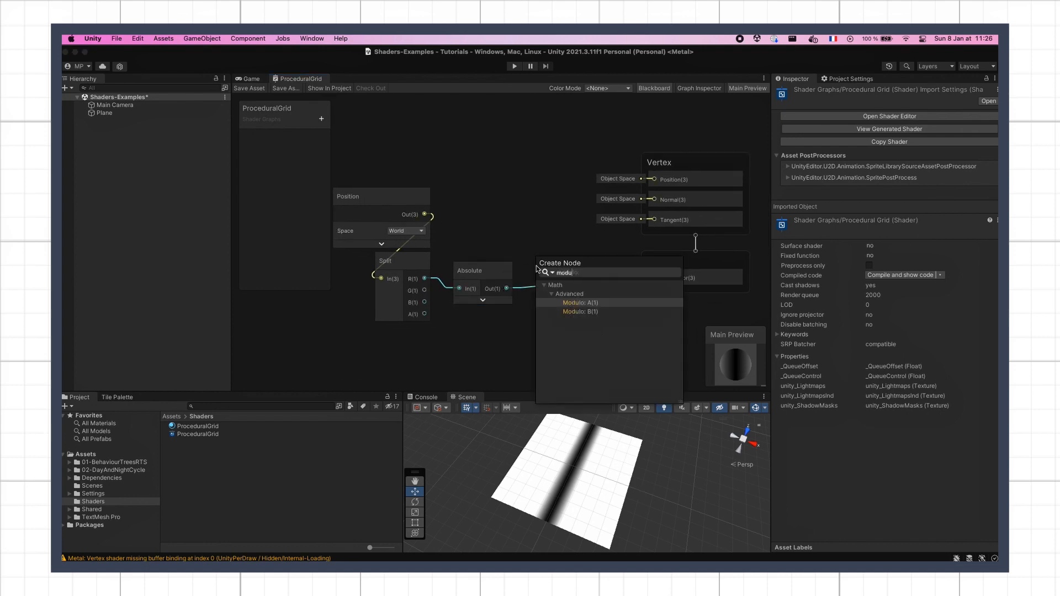
# - Route Absolute through a Modulo node into Base Color with divisor B set to 3
pyautogui.click(580, 303)
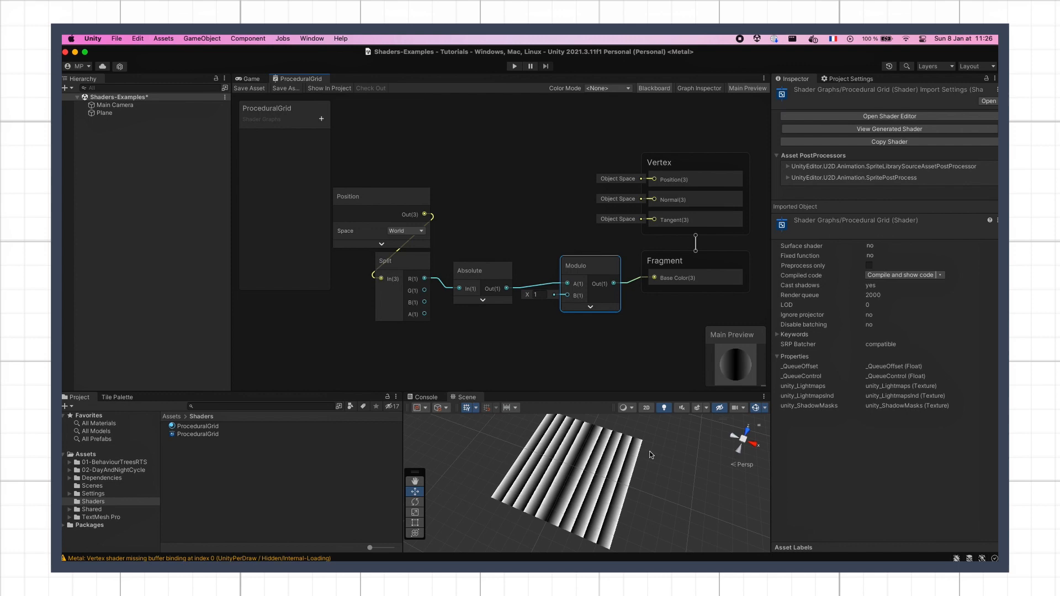
pyautogui.moveTo(603, 477)
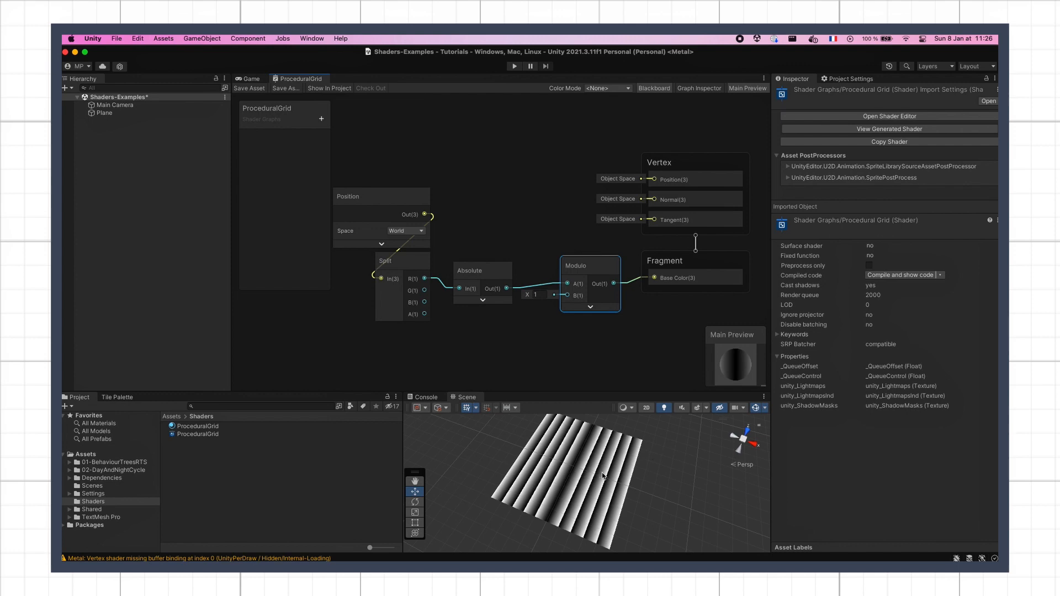
pyautogui.moveTo(635, 480)
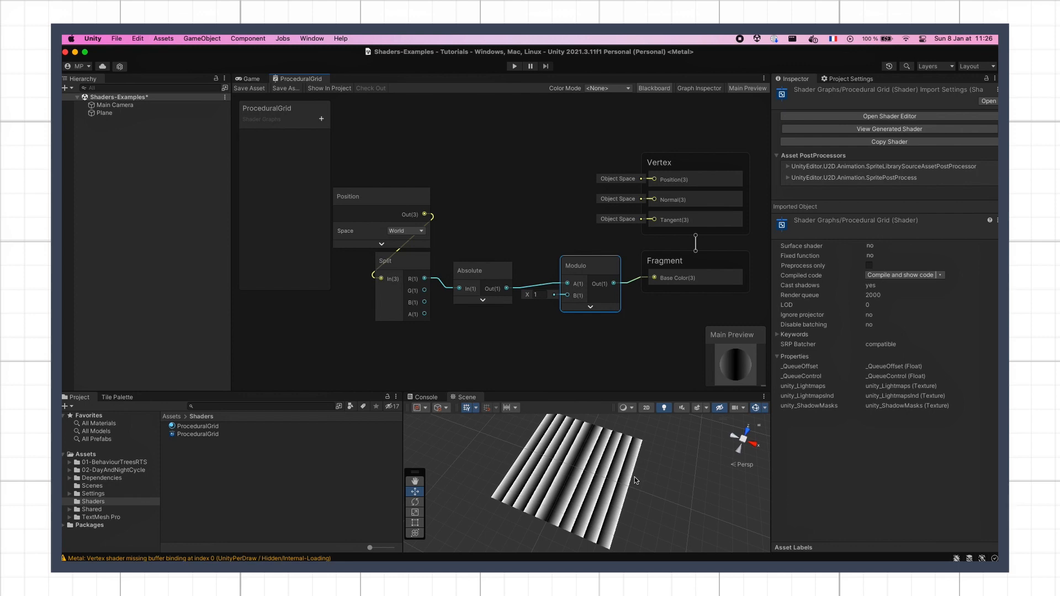
pyautogui.moveTo(568, 473)
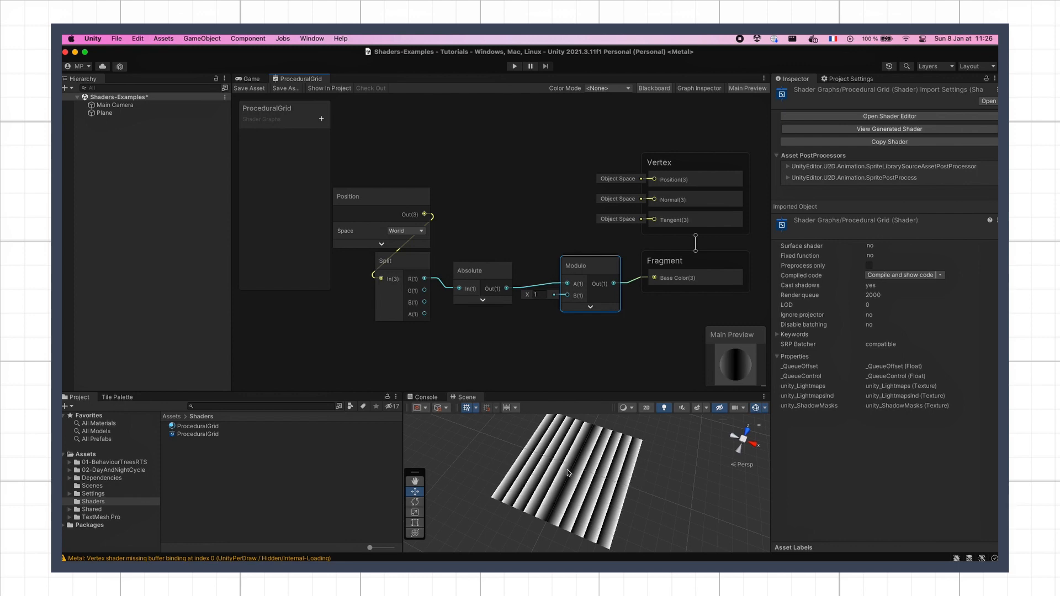
pyautogui.click(536, 295)
pyautogui.write('3')
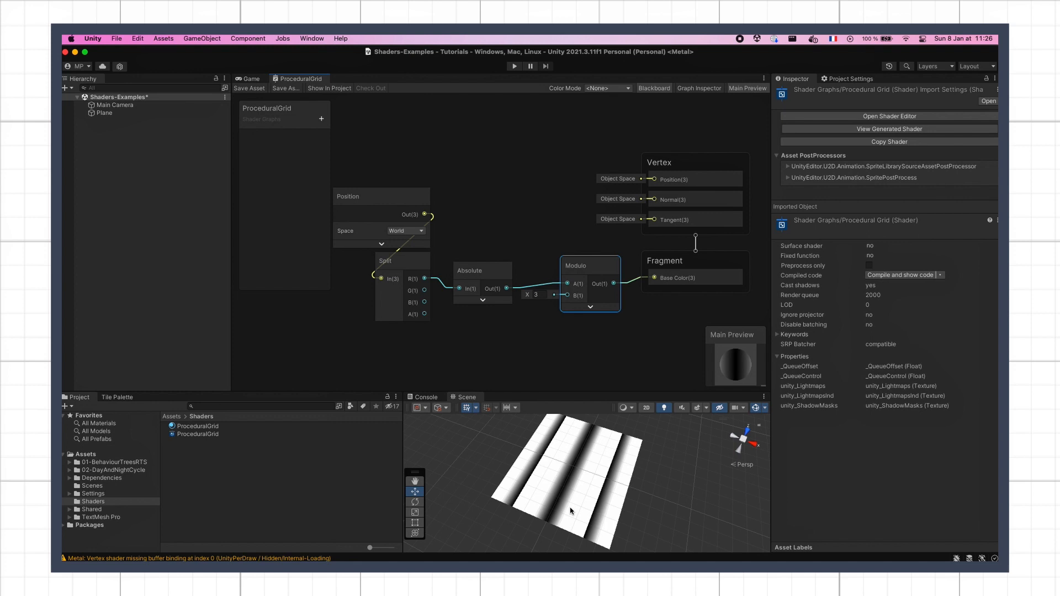
pyautogui.moveTo(605, 513)
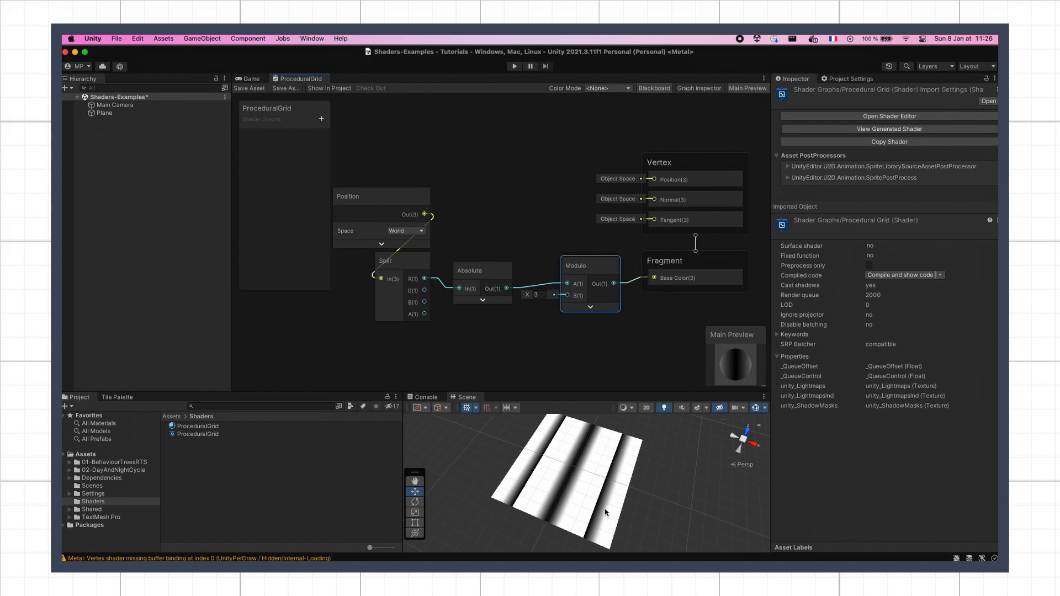
pyautogui.moveTo(664, 420)
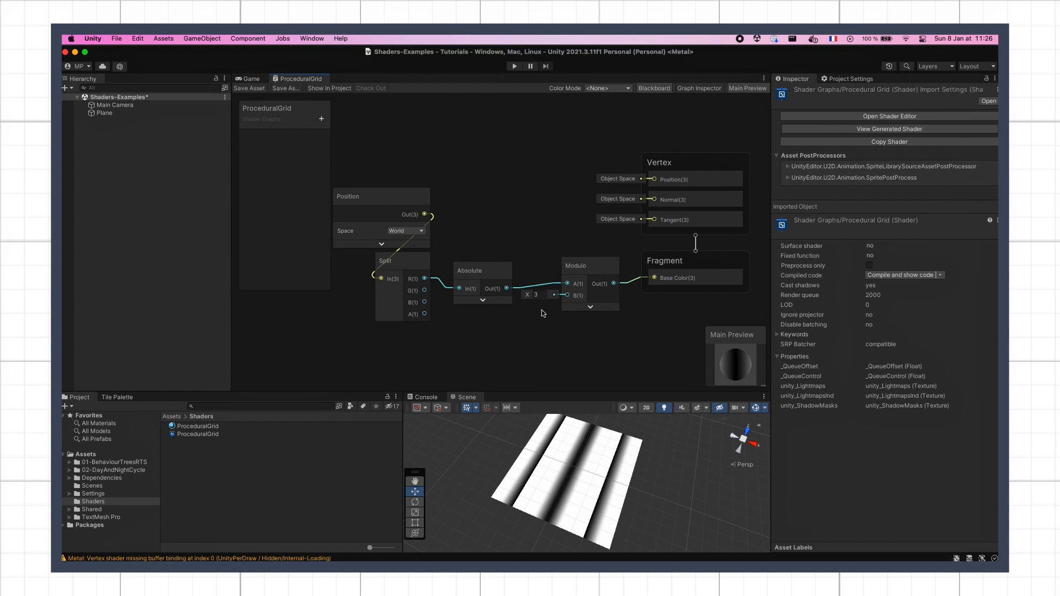
# - Add an exposed Vector 2 property named Cell Size with default 1,1 and save the shader asset
pyautogui.click(321, 118)
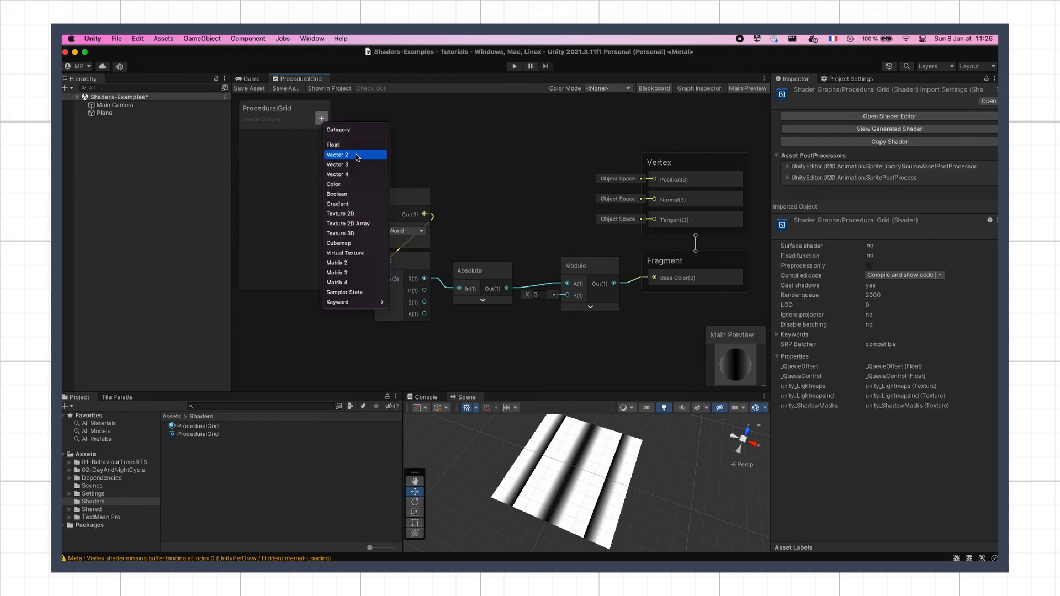
pyautogui.click(338, 155)
pyautogui.write('Cell Size')
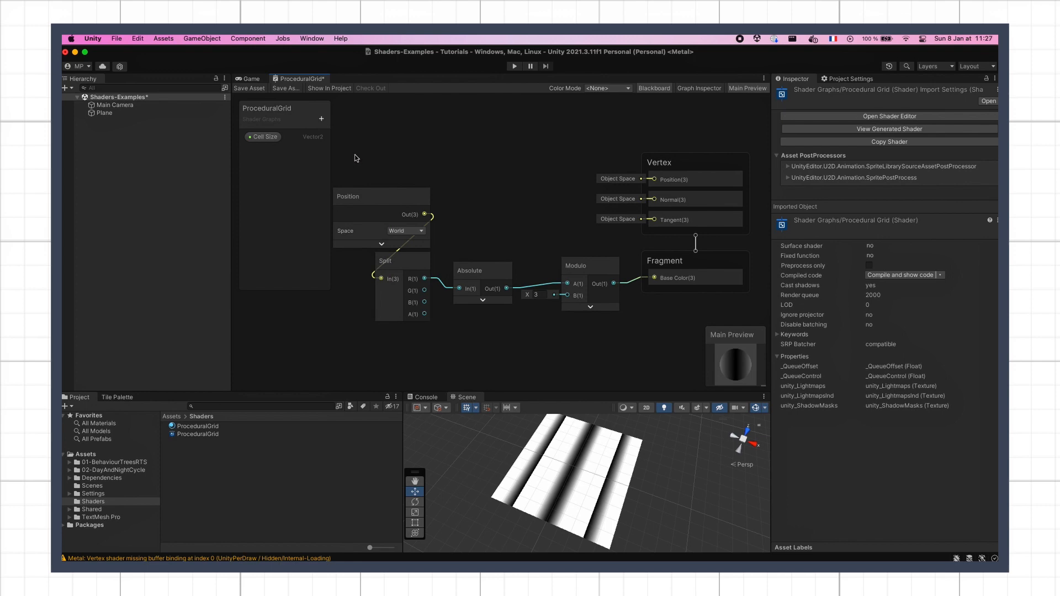
pyautogui.click(263, 137)
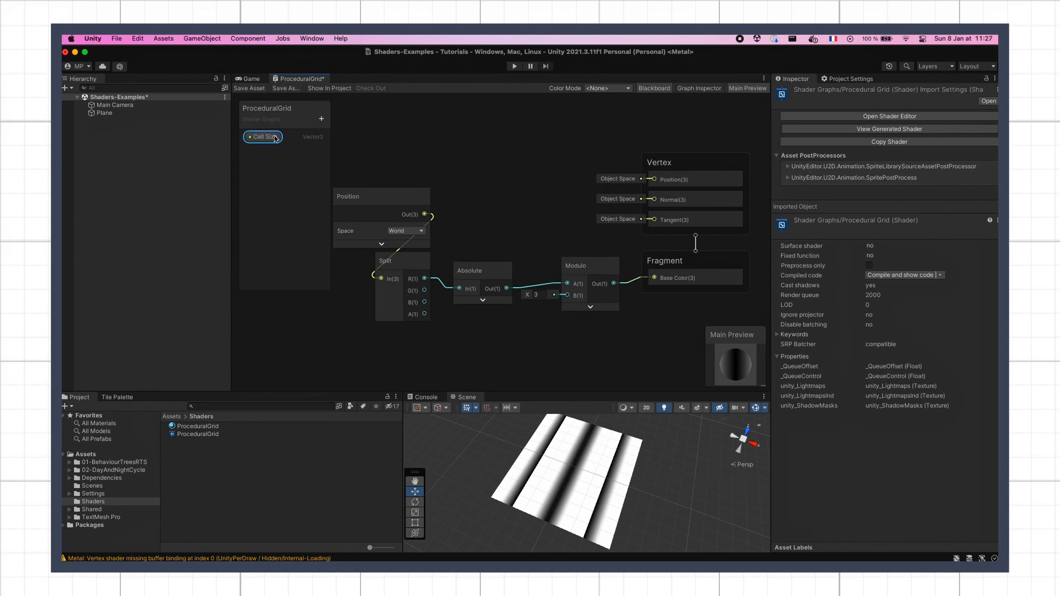
pyautogui.click(263, 137)
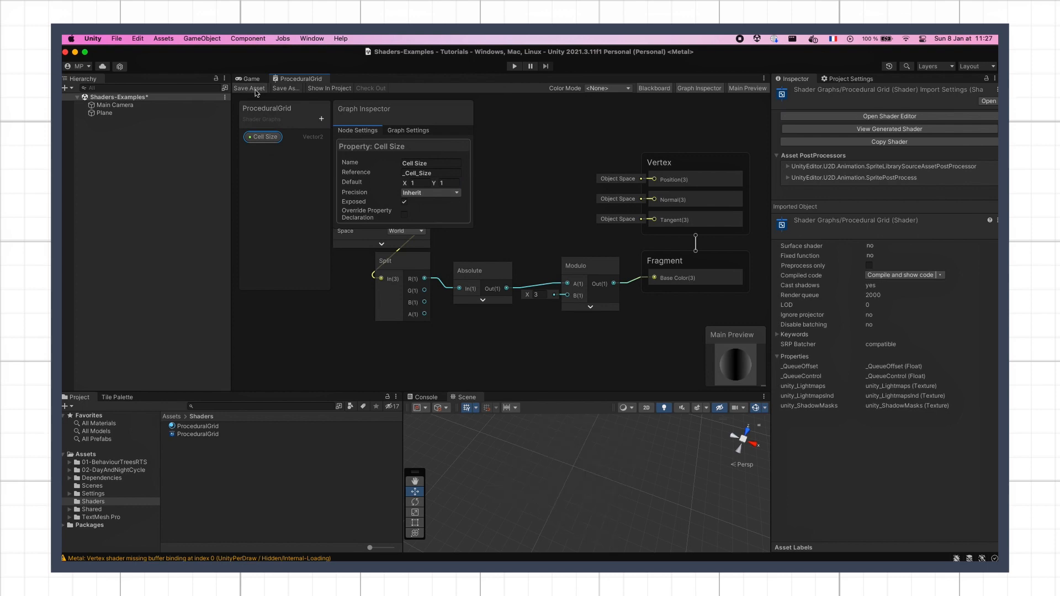
pyautogui.click(104, 112)
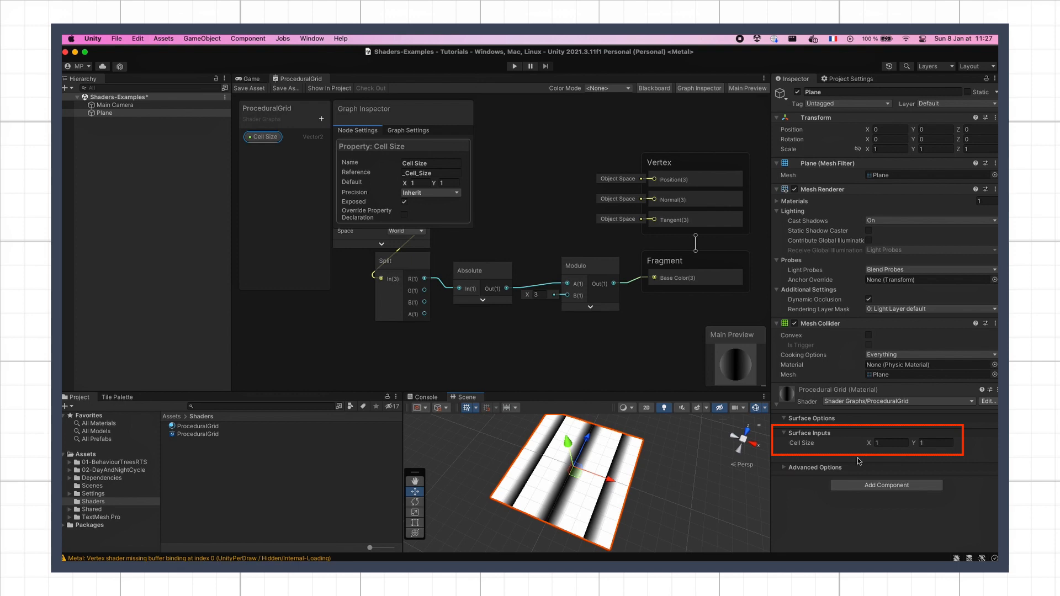
pyautogui.moveTo(595, 320)
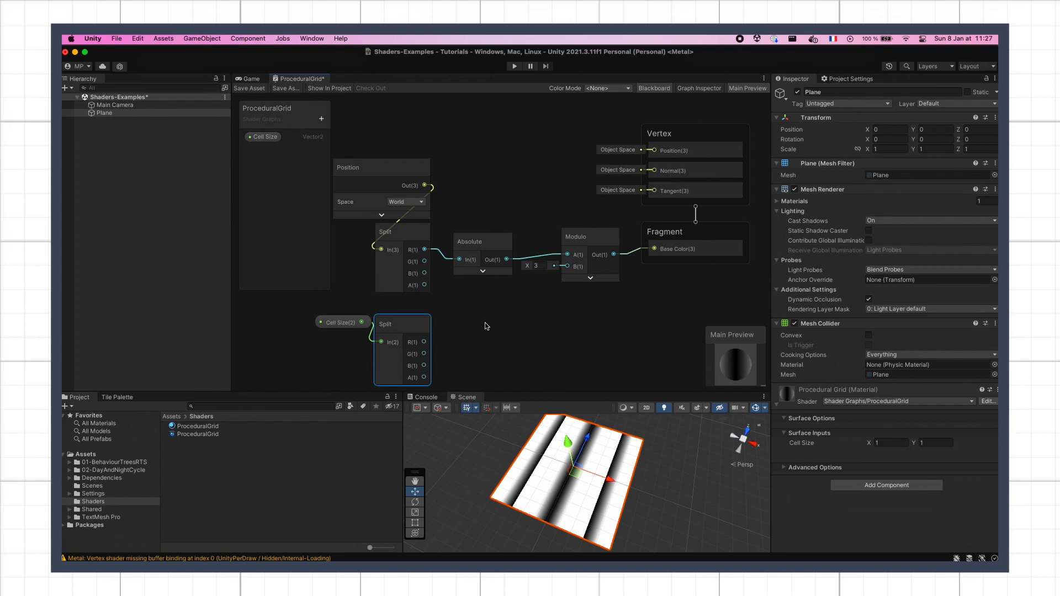
pyautogui.moveTo(427, 345)
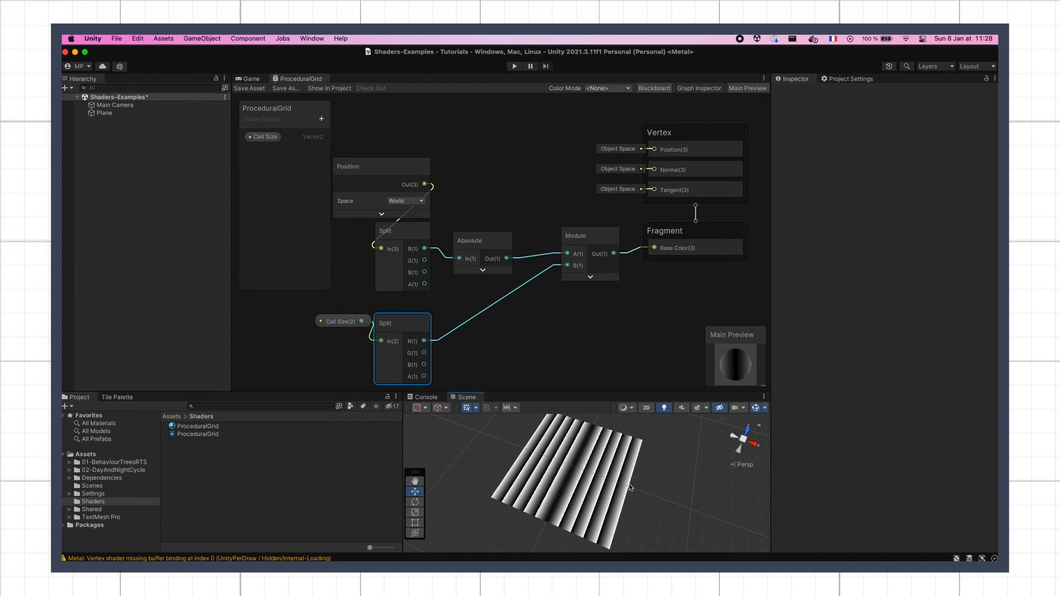
pyautogui.moveTo(632, 490)
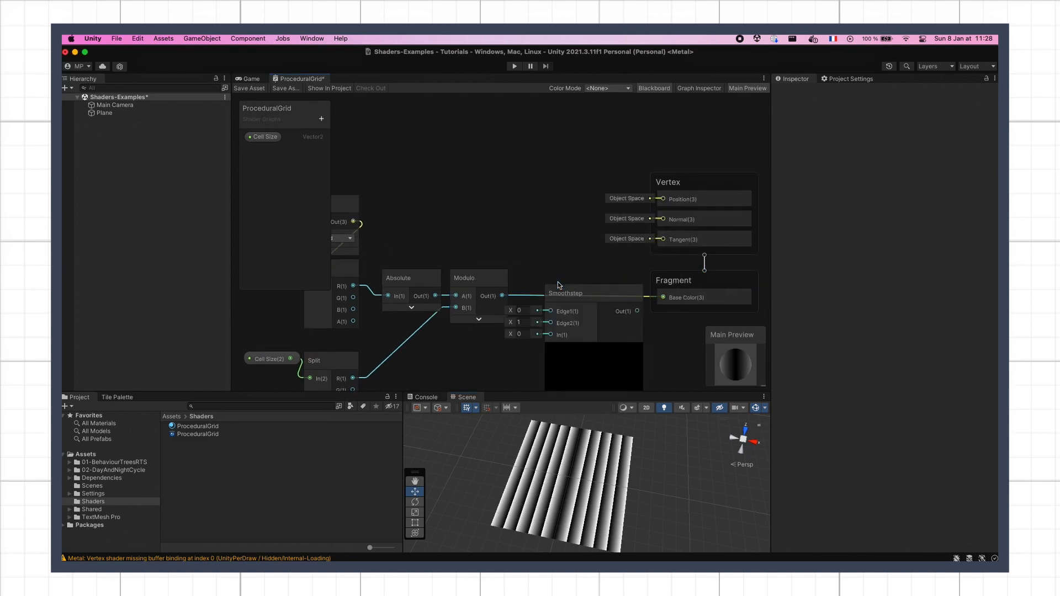
# - Wire Modulo into Smoothstep, convert the 0.1 Float on Edge2 into a Grid Thickness property, and save
pyautogui.click(573, 277)
pyautogui.write('0.1')
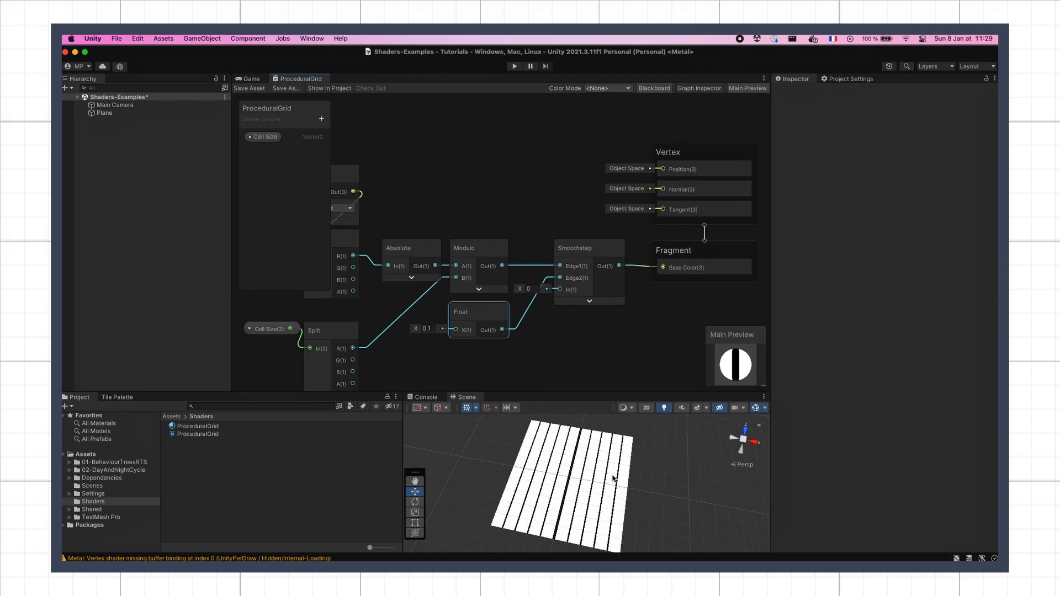
pyautogui.click(478, 312)
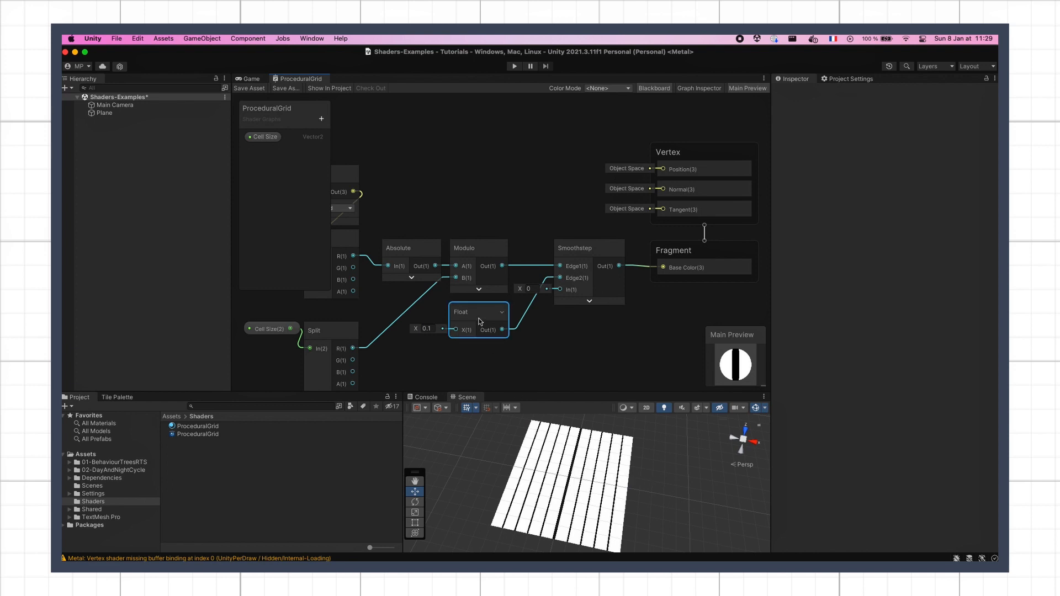
pyautogui.rightClick(477, 318)
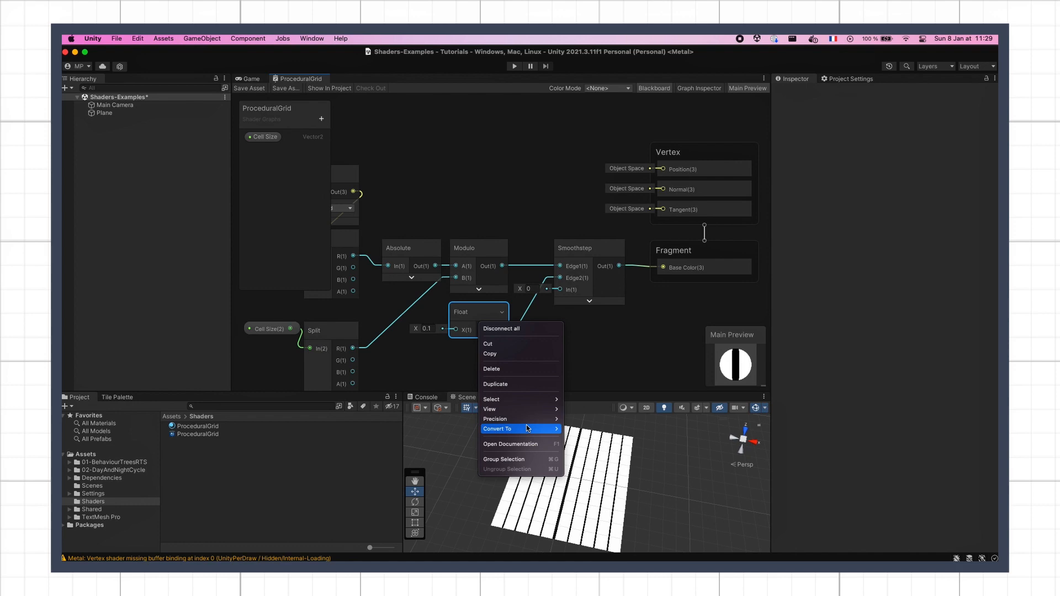
pyautogui.click(499, 429)
pyautogui.write('Grid Thickness')
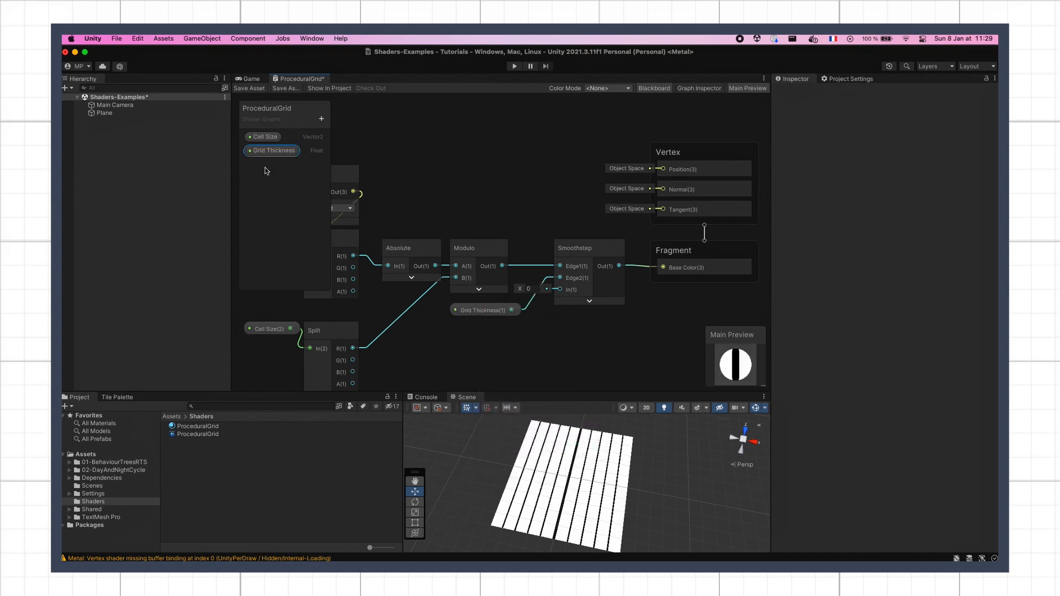
pyautogui.moveTo(537, 205)
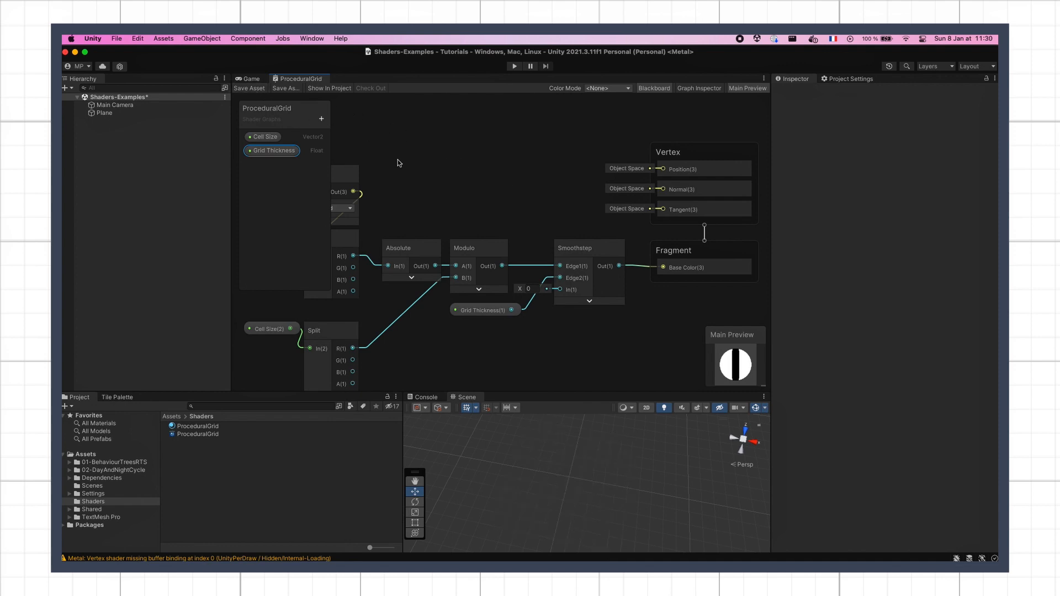
pyautogui.click(105, 113)
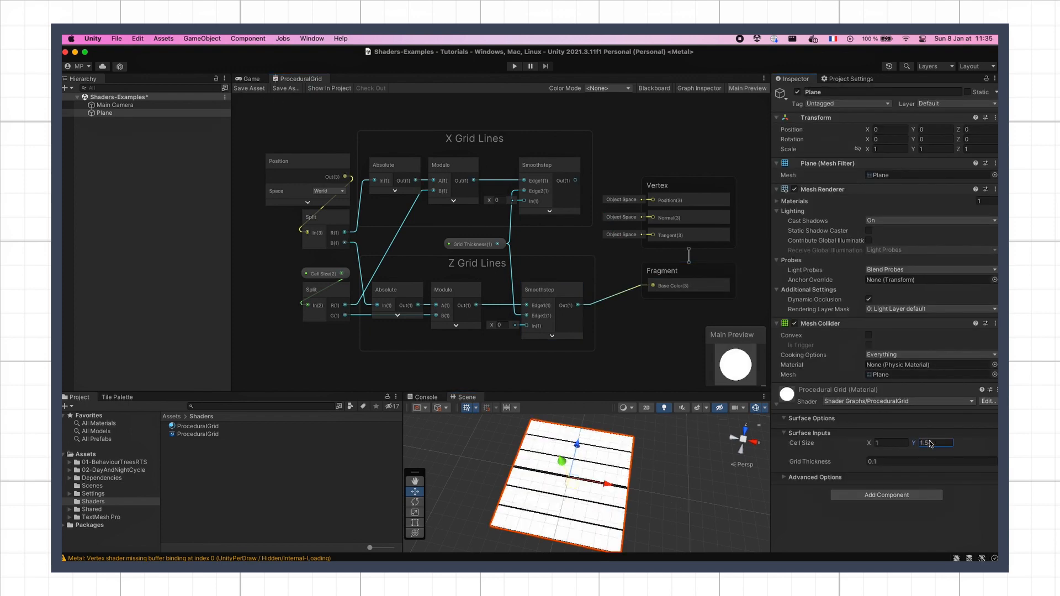
# - Multiply the X and Z grid-line Smoothsteps into Base Color and save so the plane shows a square grid
pyautogui.click(930, 462)
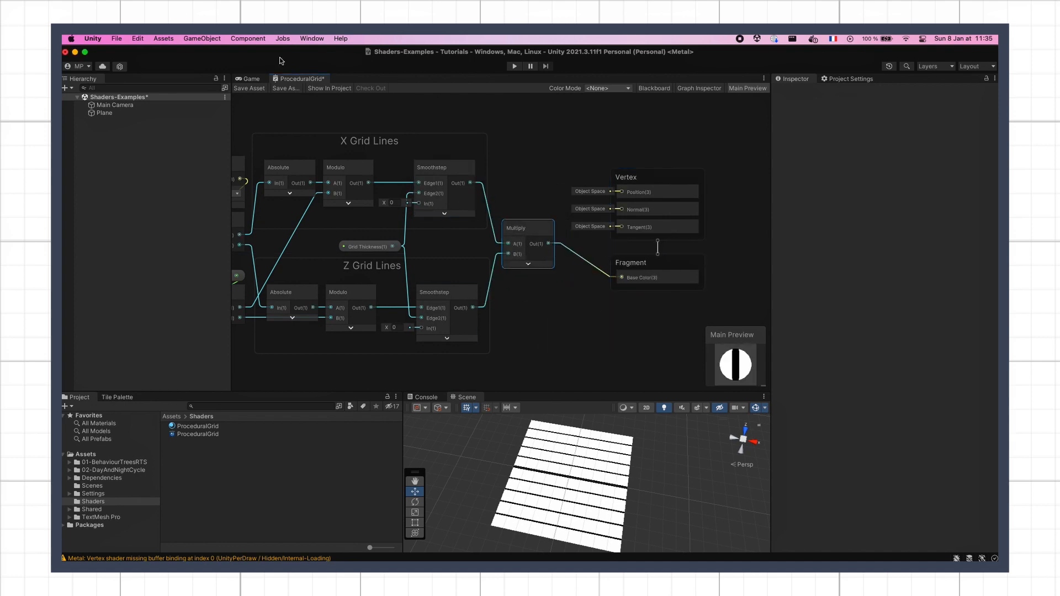
pyautogui.click(104, 113)
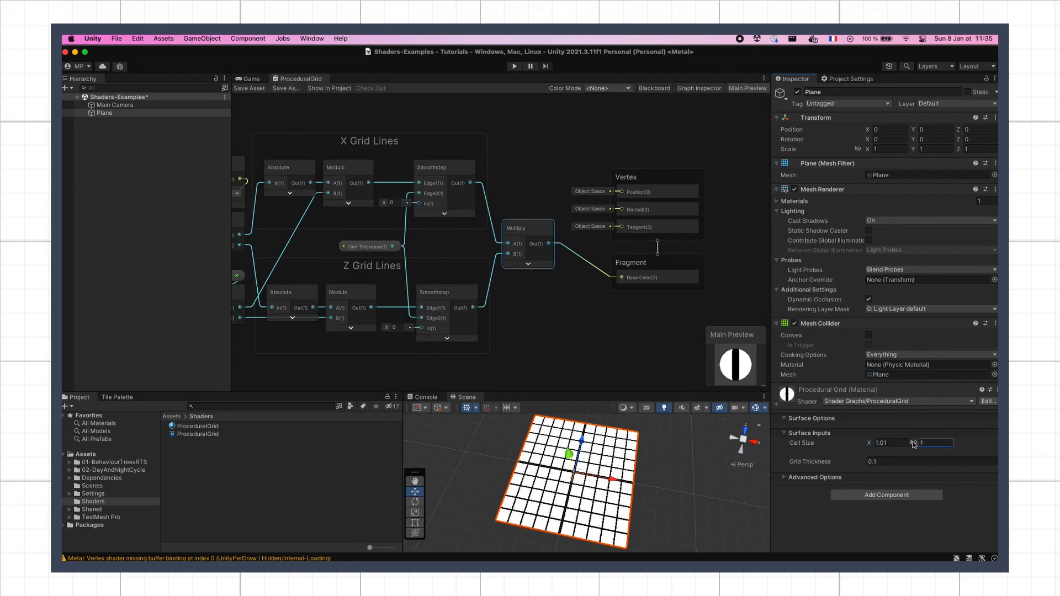
# - Deselect the plane to view the grid of larger square cells from the adjusted Cell Size
pyautogui.click(930, 462)
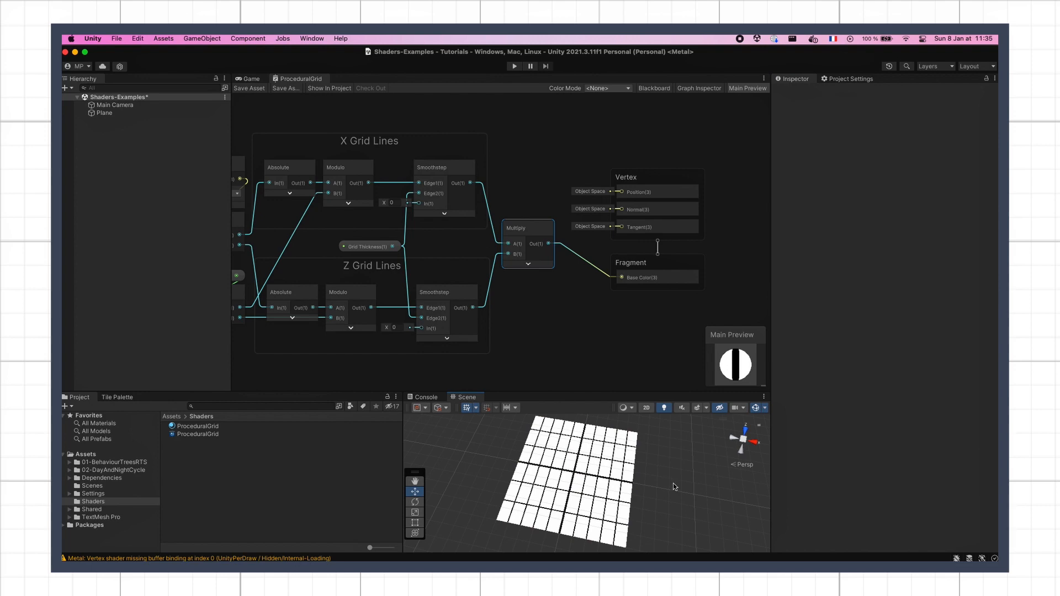
pyautogui.moveTo(578, 475)
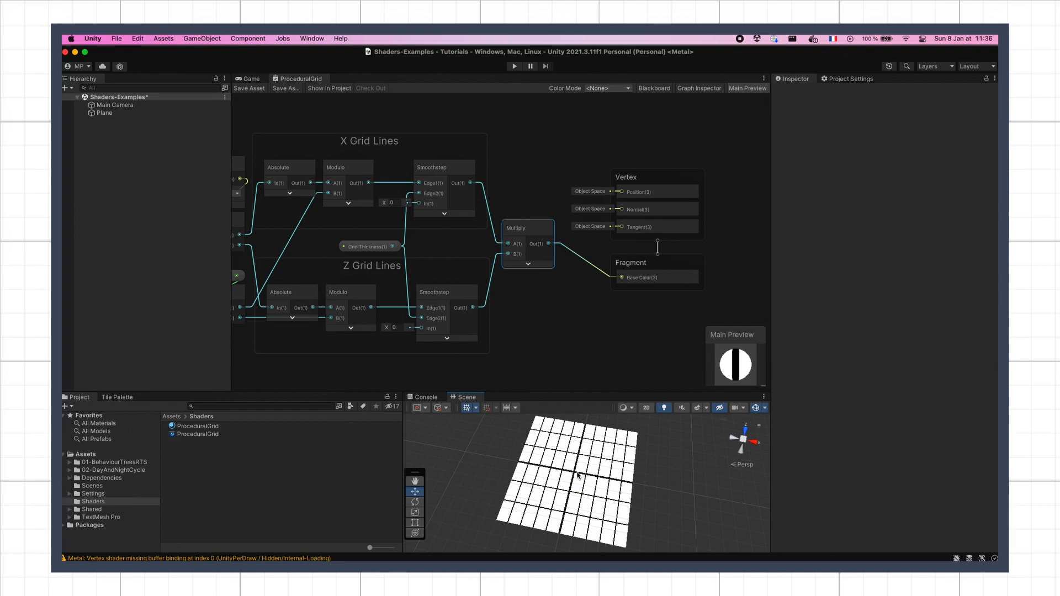
pyautogui.moveTo(598, 482)
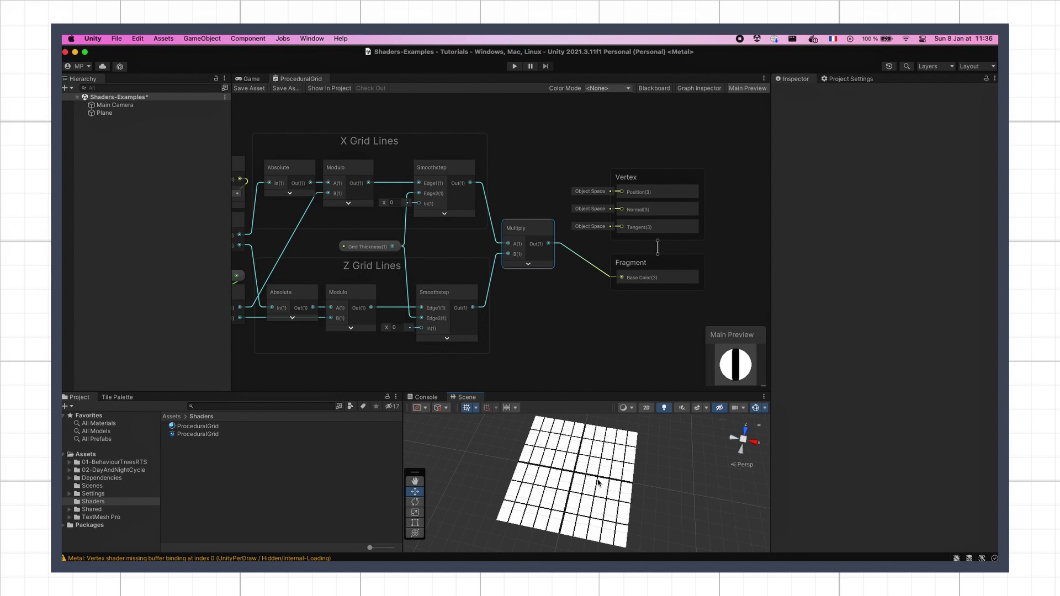
pyautogui.moveTo(625, 495)
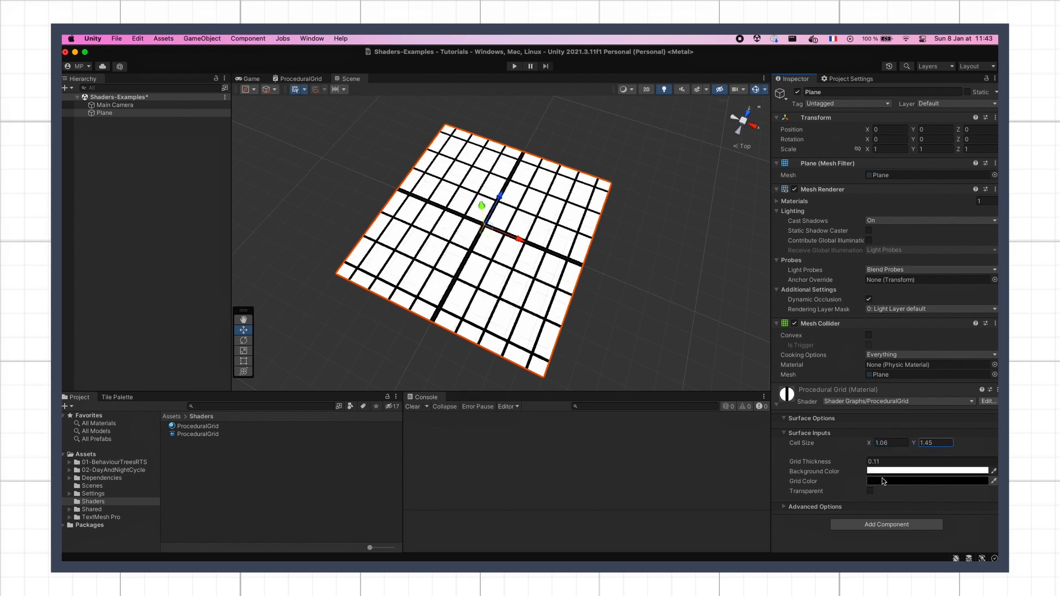
pyautogui.click(927, 471)
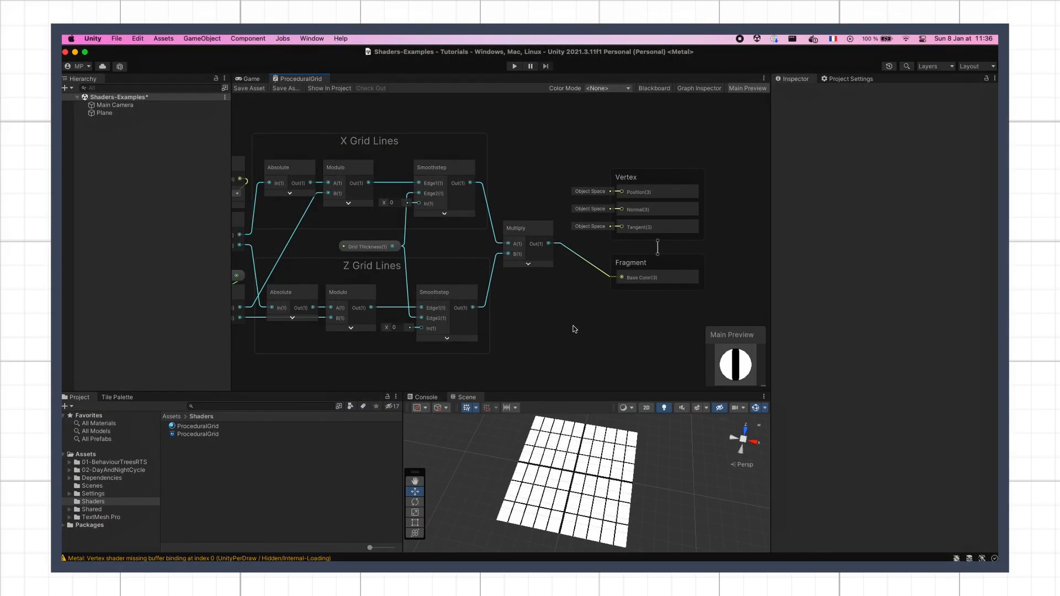
pyautogui.moveTo(552, 335)
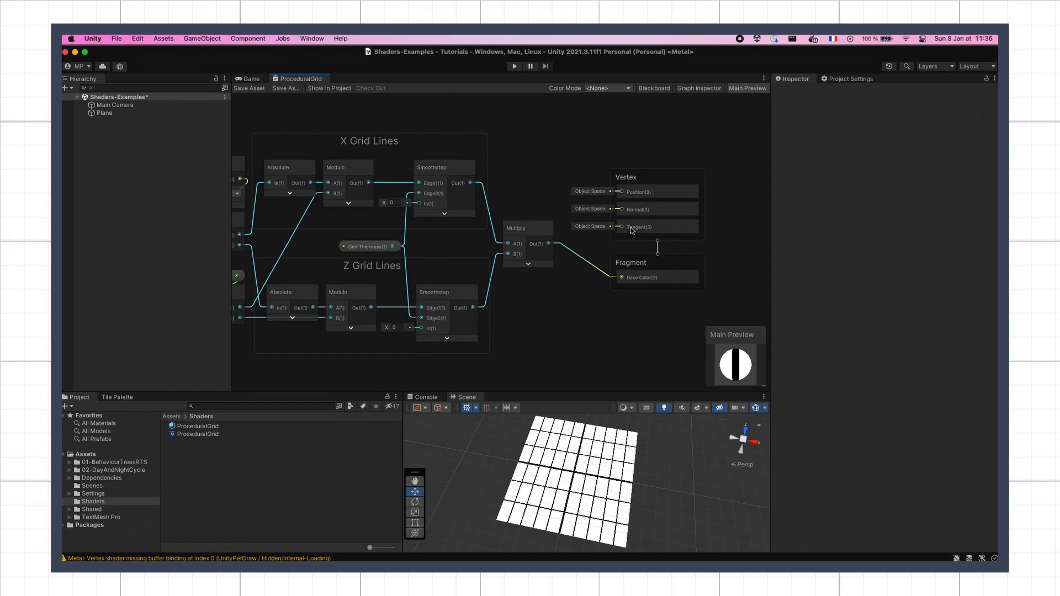
# - Add a Color property named Background Color in the Blackboard and set its default value
pyautogui.click(322, 118)
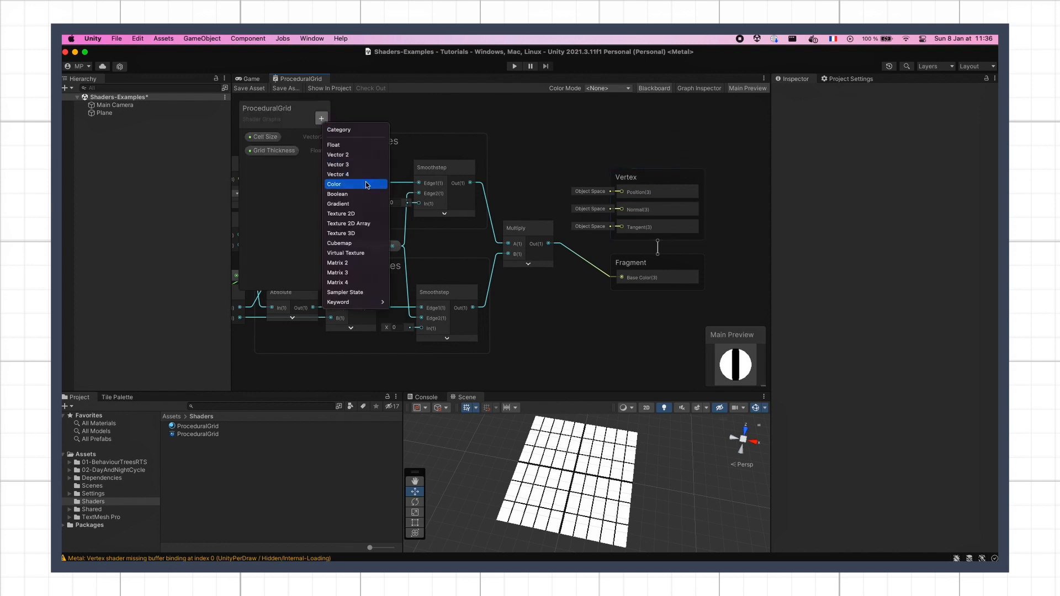
pyautogui.click(333, 184)
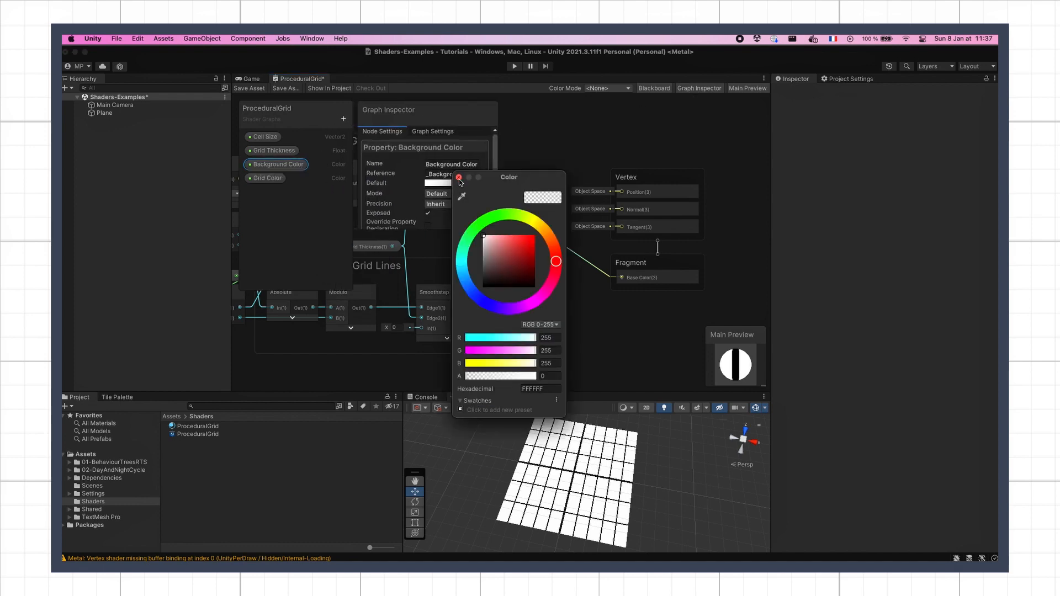
pyautogui.click(459, 176)
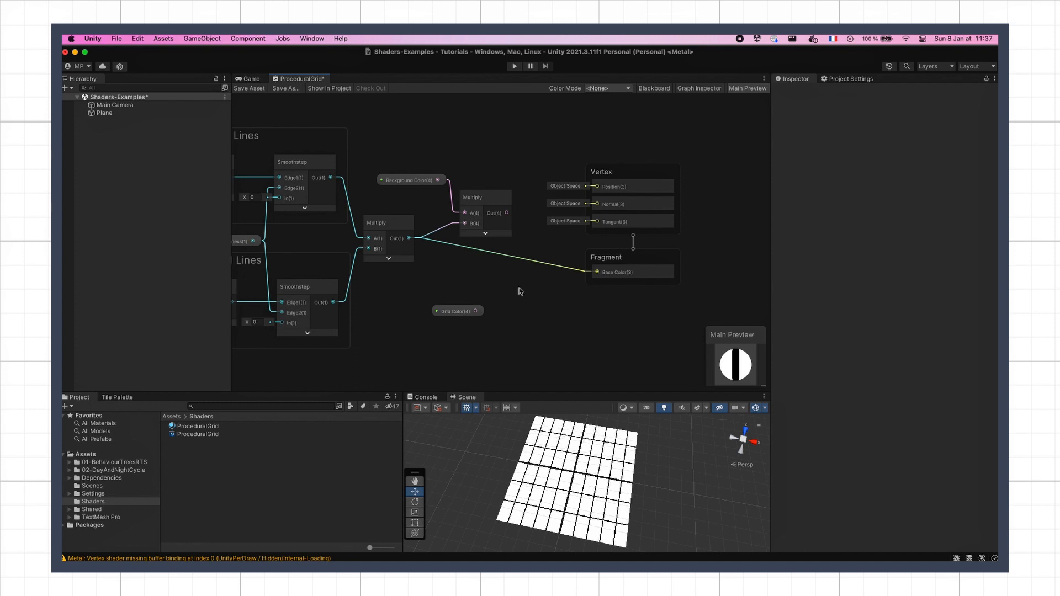
pyautogui.moveTo(523, 290)
pyautogui.write('add')
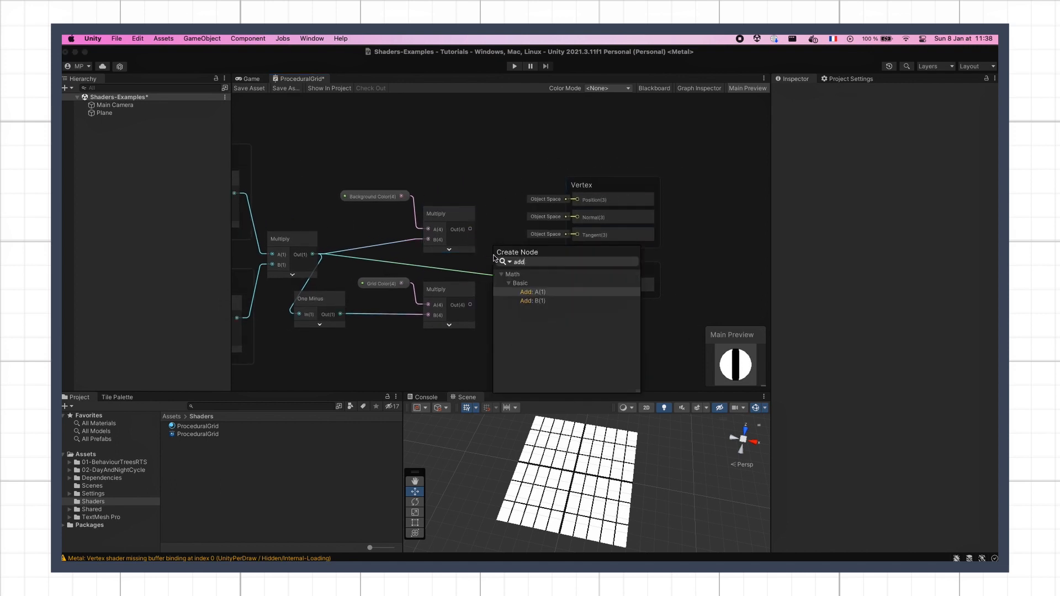
# - Insert an Add node summing the Background Color and Grid Color products into Base Color
pyautogui.click(531, 291)
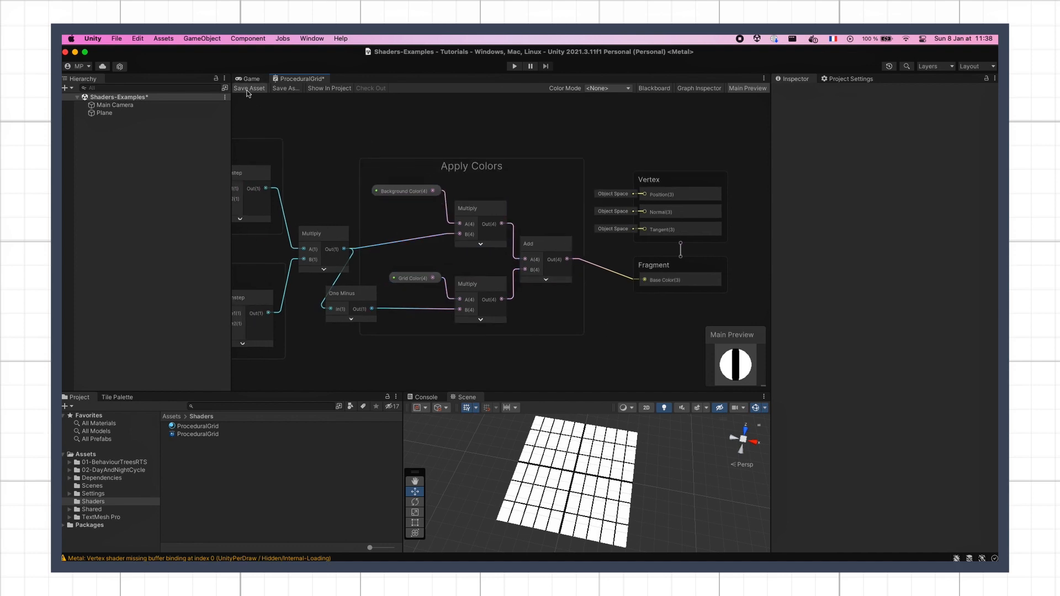
# - Save the shader graph, then set the plane material's Background Color to blue in the Inspector
pyautogui.click(249, 88)
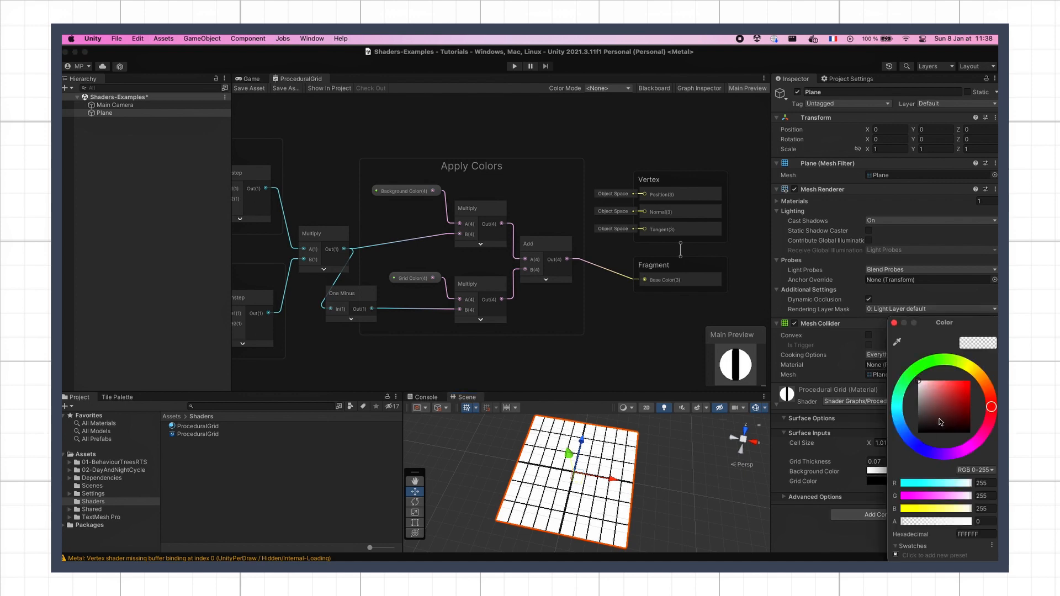
pyautogui.click(935, 391)
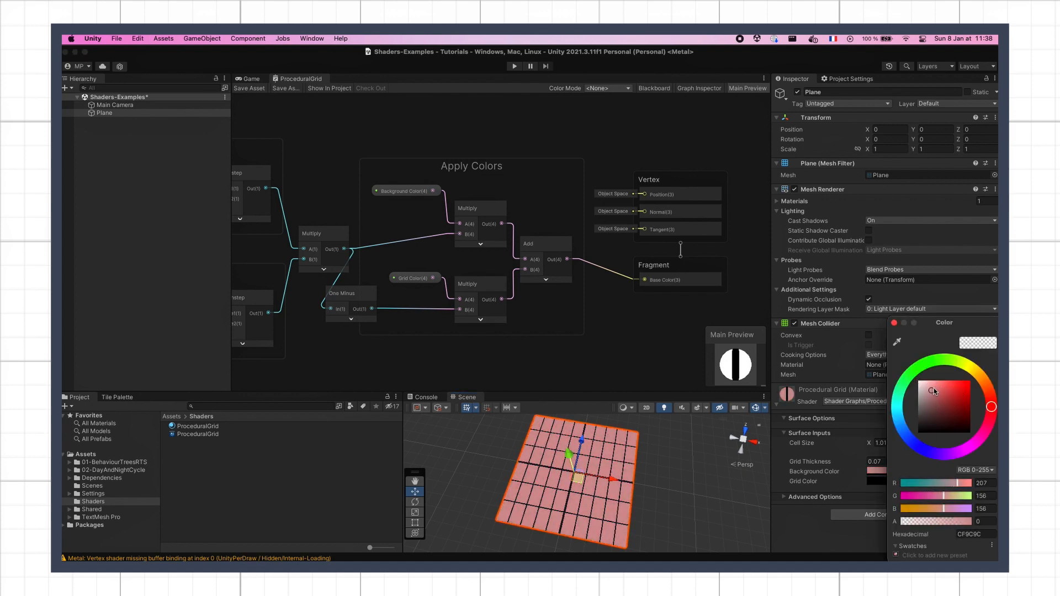
pyautogui.click(937, 389)
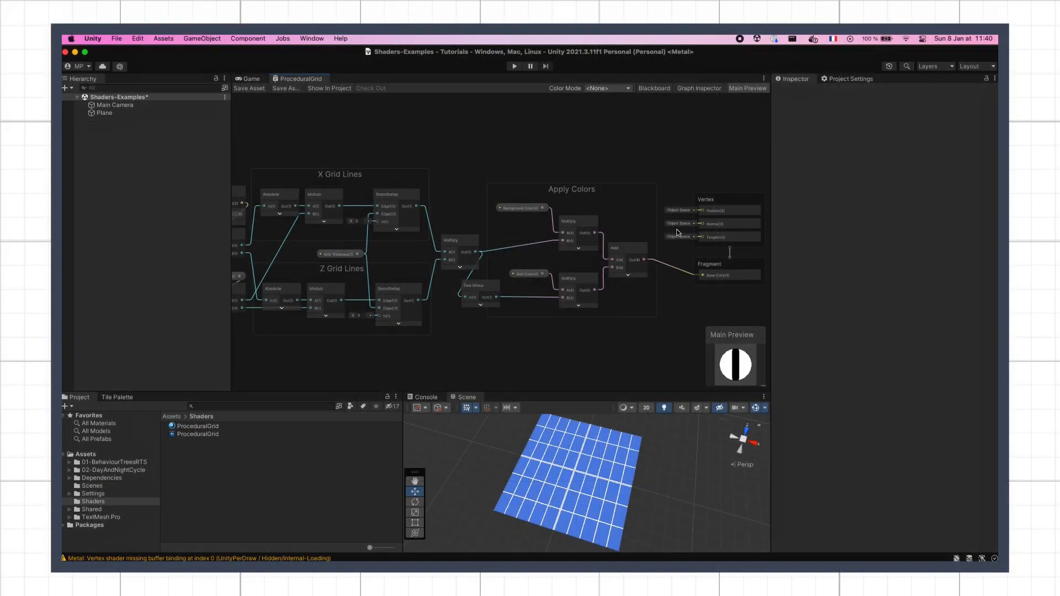
# - Add a Boolean property named Transparent to the Blackboard
pyautogui.click(344, 118)
pyautogui.write('Transpa')
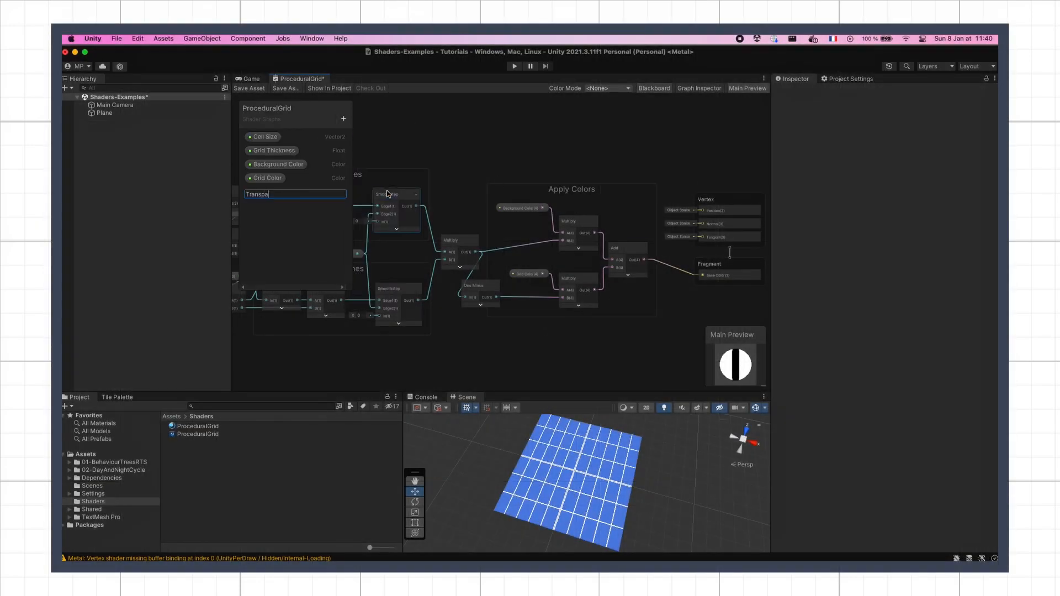
pyautogui.press('Return')
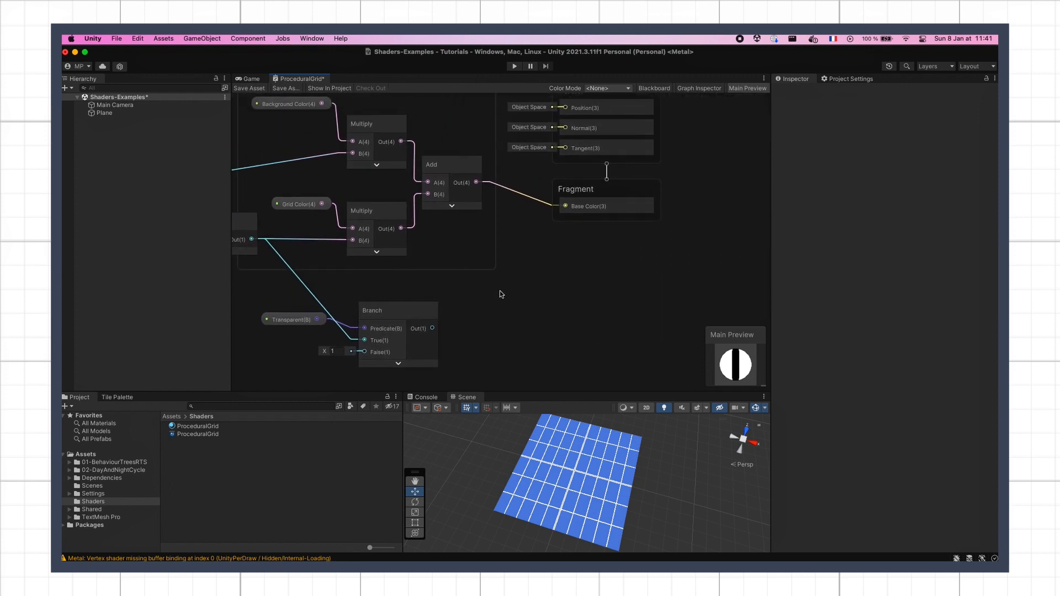
pyautogui.moveTo(609, 243)
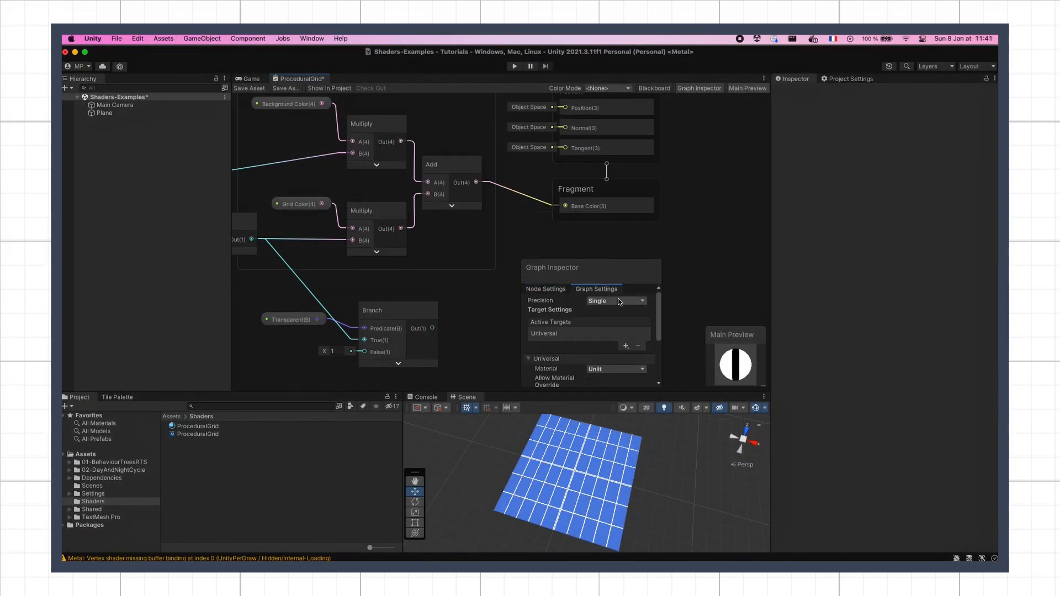
# - Tick Alpha Clipping in Graph Settings so the Fragment stage gets Alpha and Alpha Clip Threshold
pyautogui.scroll(-3)
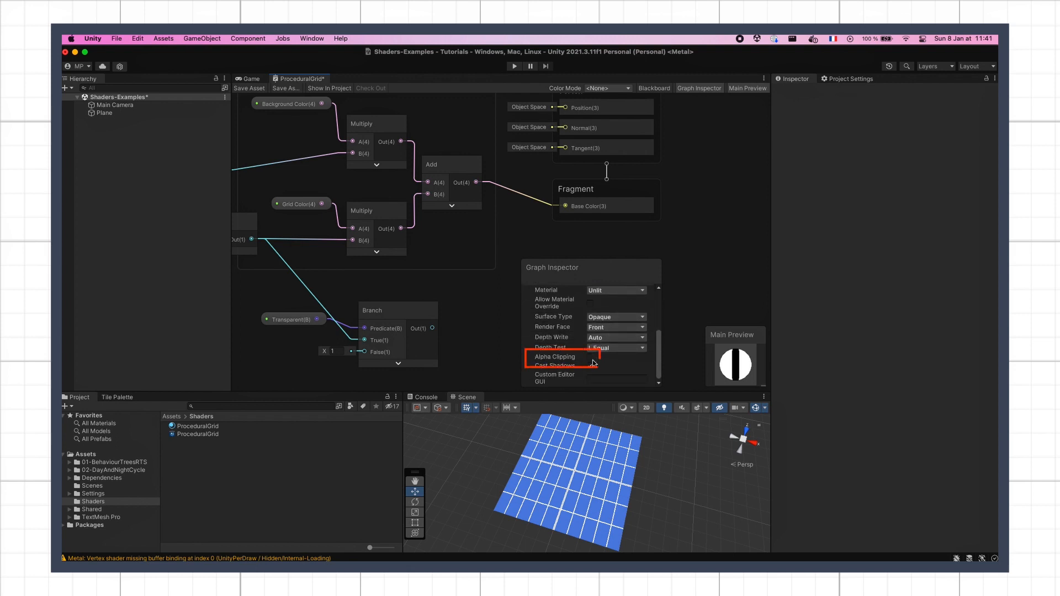
pyautogui.click(590, 357)
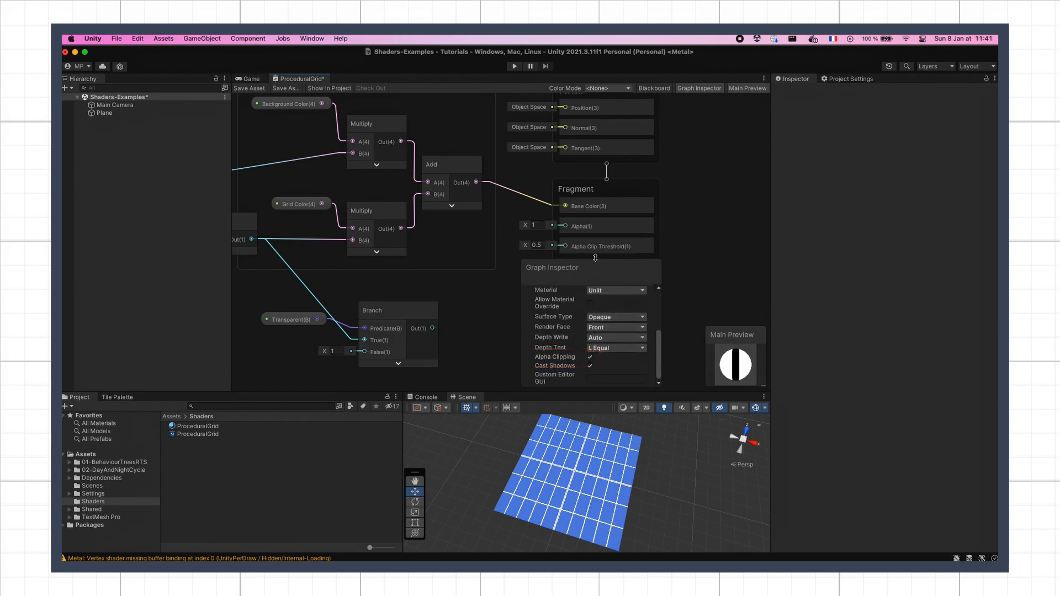
pyautogui.click(589, 237)
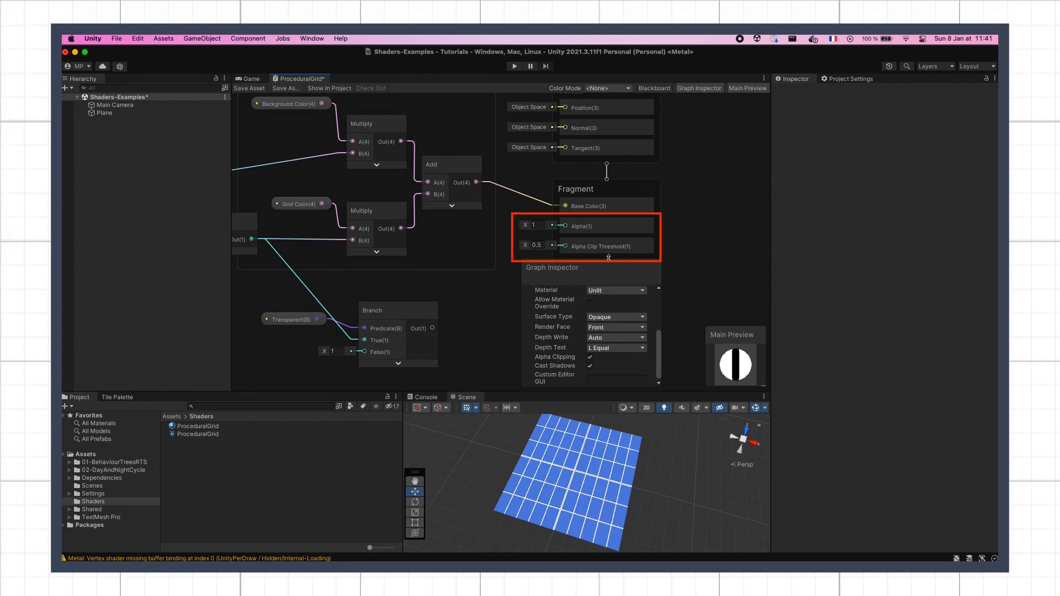
pyautogui.moveTo(713, 177)
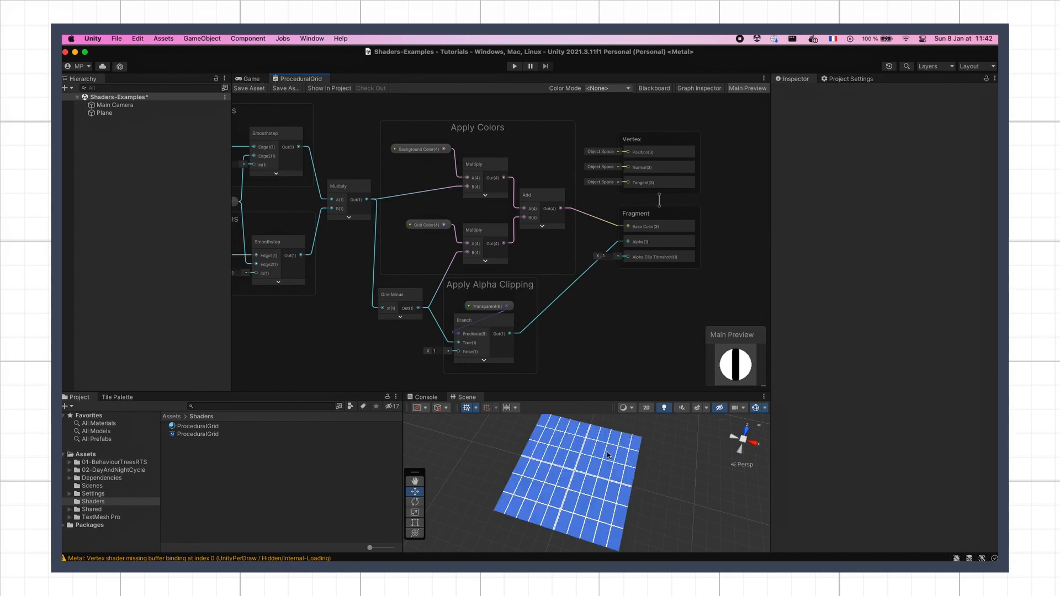
# - Toggle the material's Transparent checkbox on and off to compare lines-only versus filled background
pyautogui.click(104, 112)
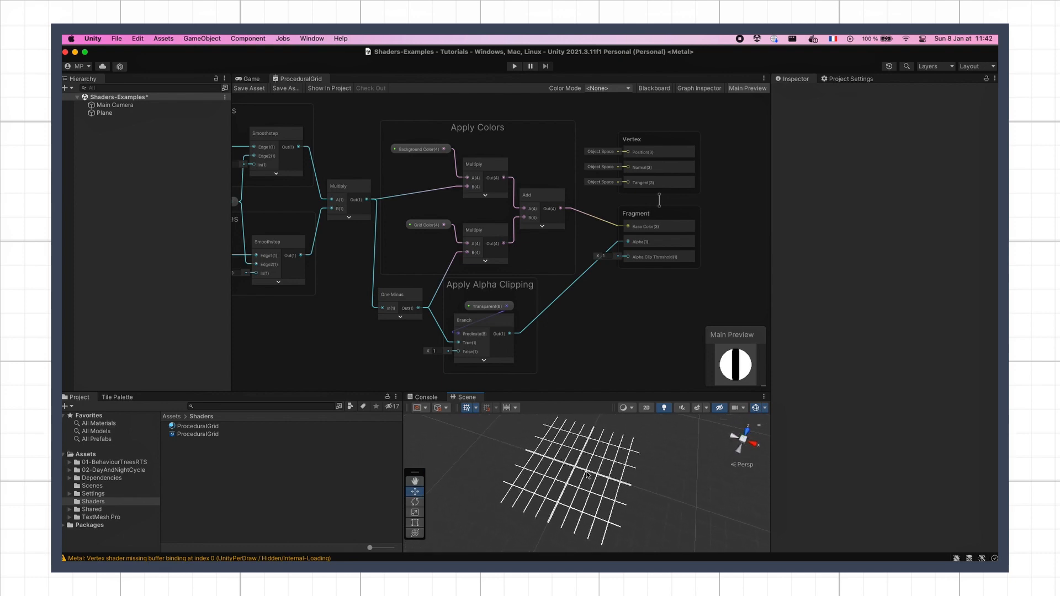
pyautogui.click(103, 113)
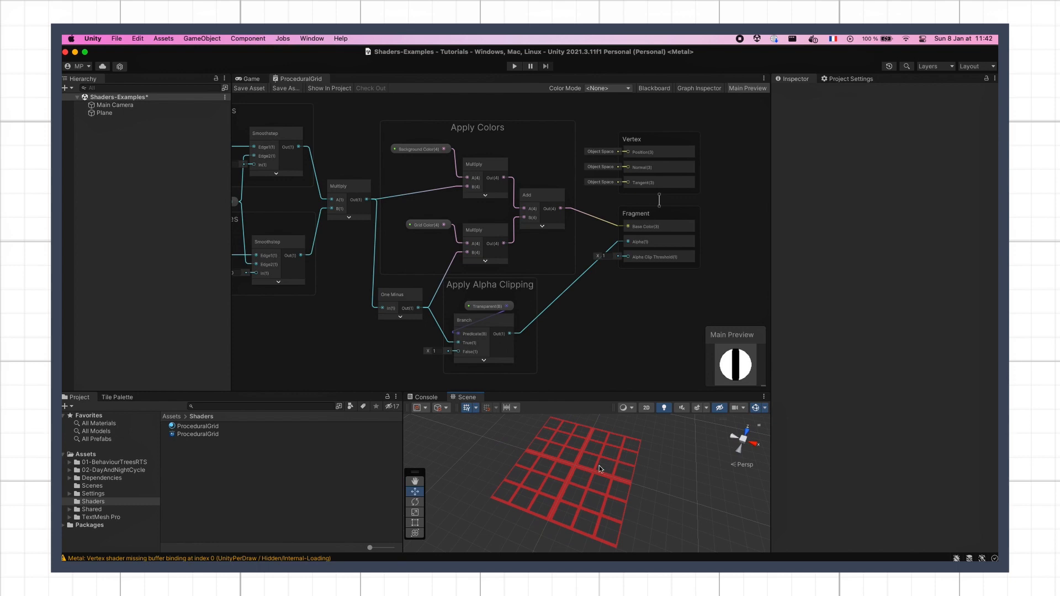
pyautogui.click(104, 113)
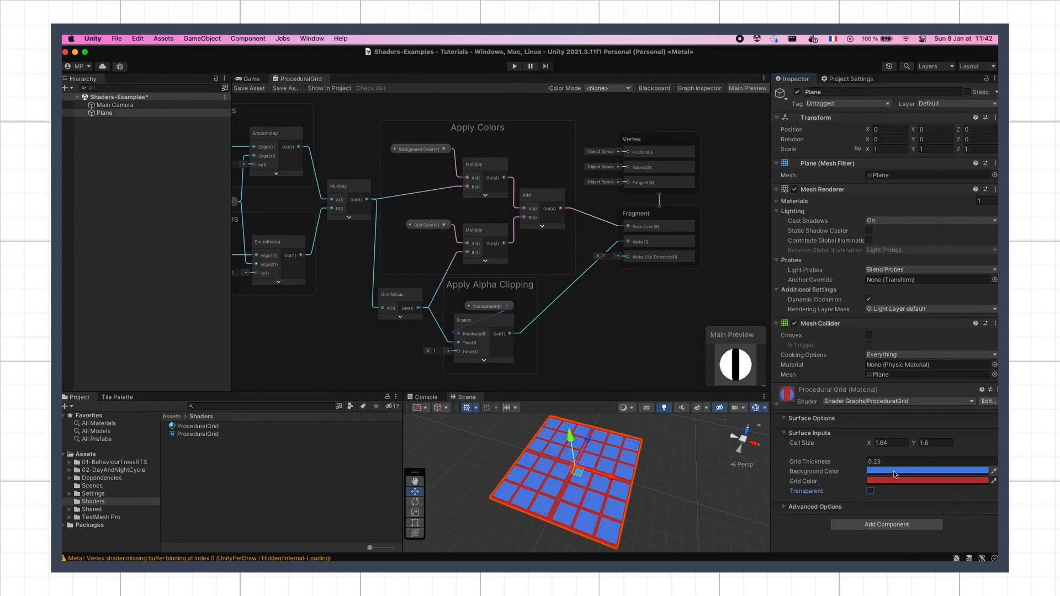
# - Change the material's Background Color via the color picker to white cells with black lines
pyautogui.click(350, 78)
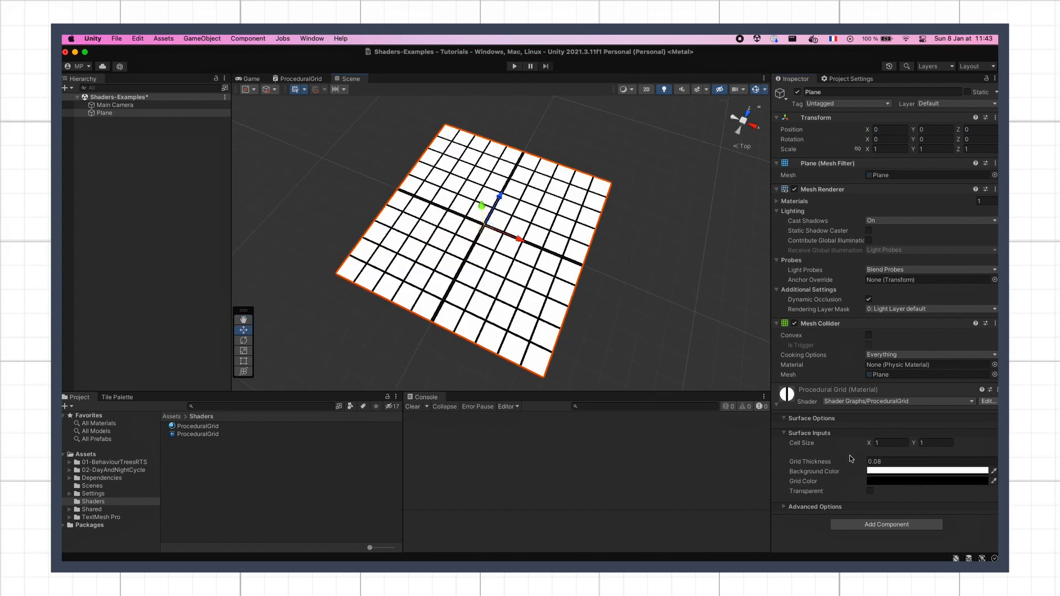
pyautogui.click(926, 481)
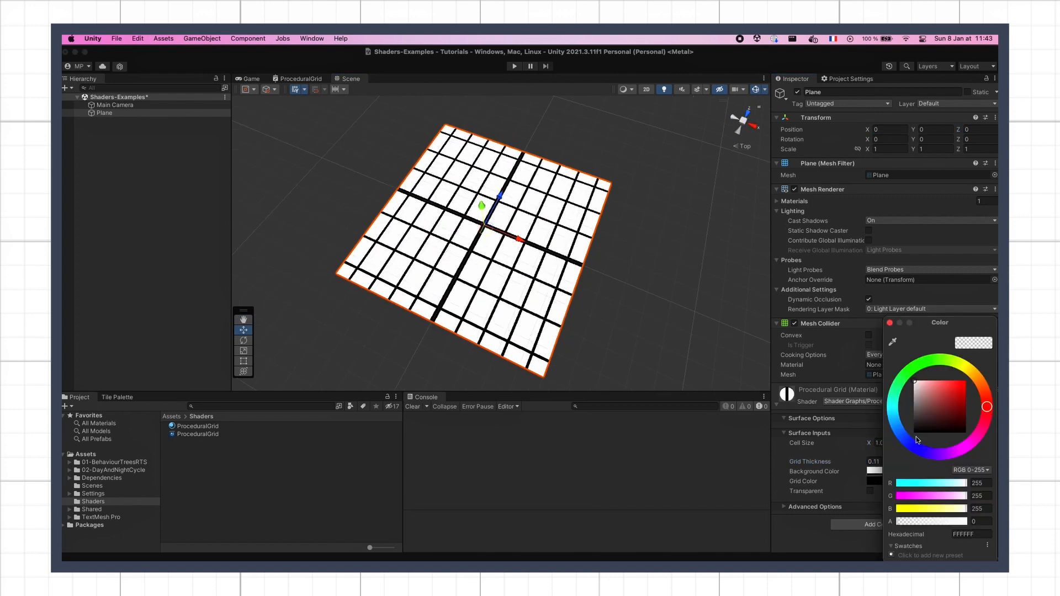